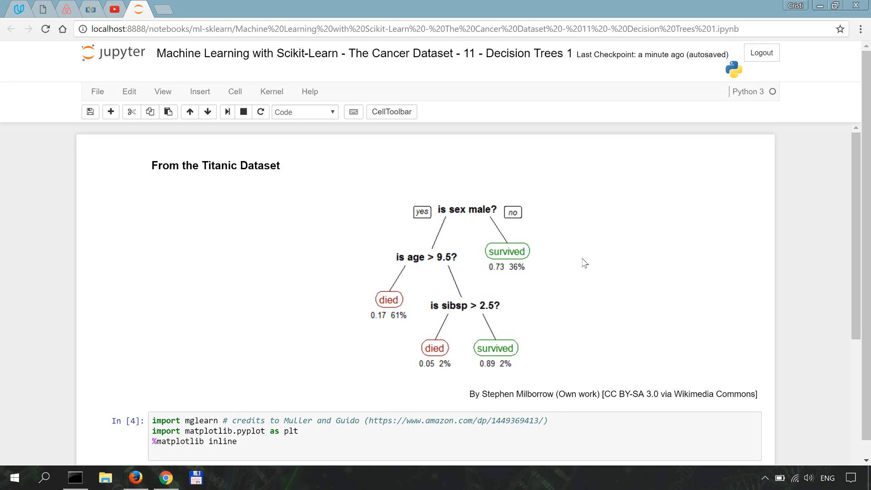
Add mglearn.plots.plot_tree_not_monotone() under the imports and run the cell to draw the example tree
scroll("down", 3)
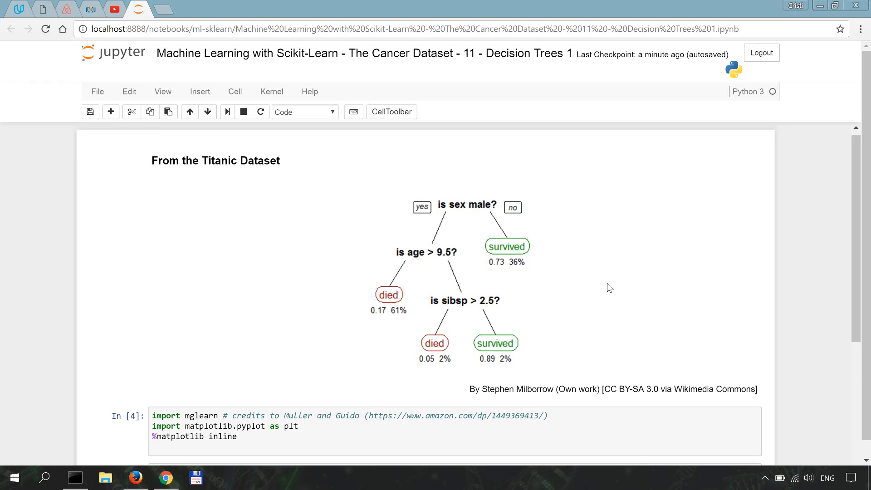
scroll("down", 3)
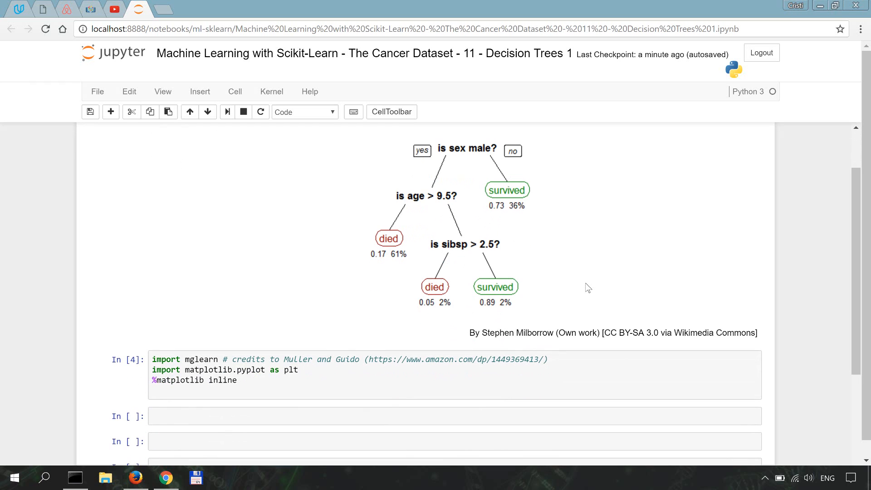
mouse_move(628, 193)
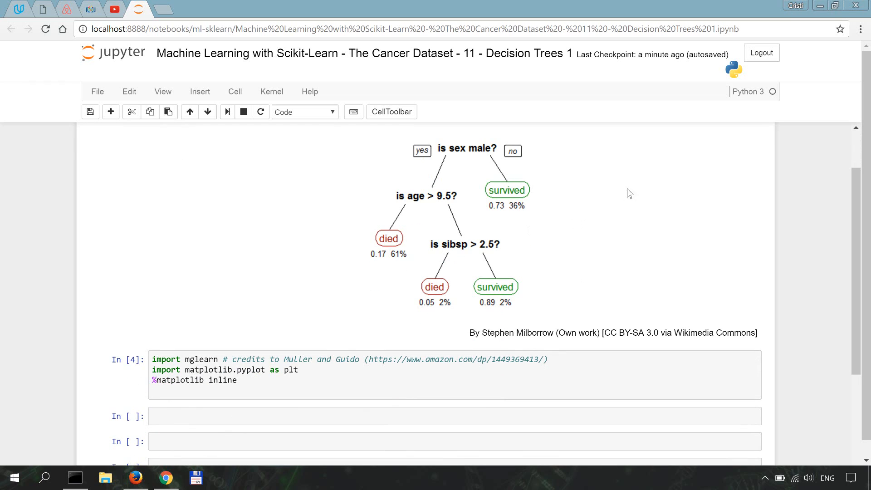
mouse_move(610, 192)
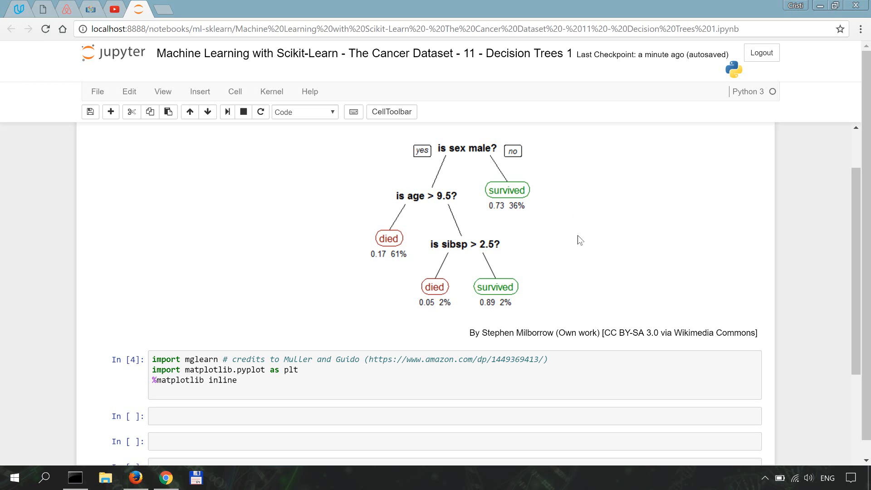
mouse_move(501, 240)
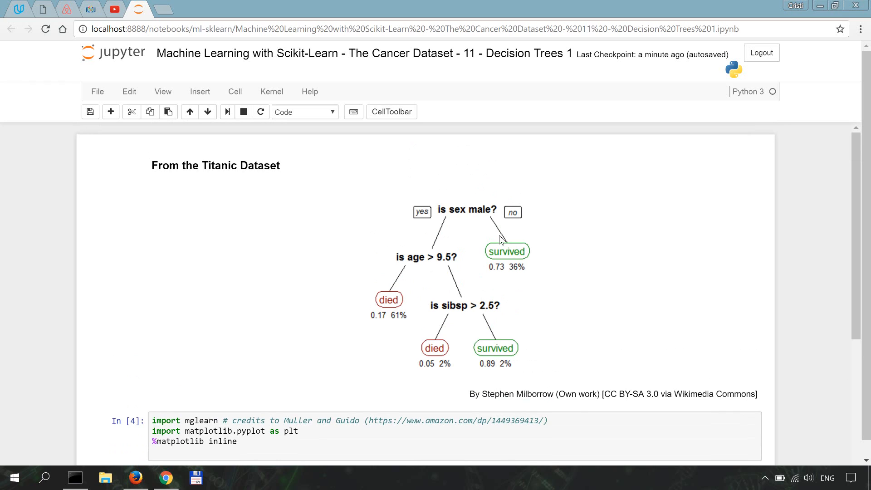
mouse_move(539, 252)
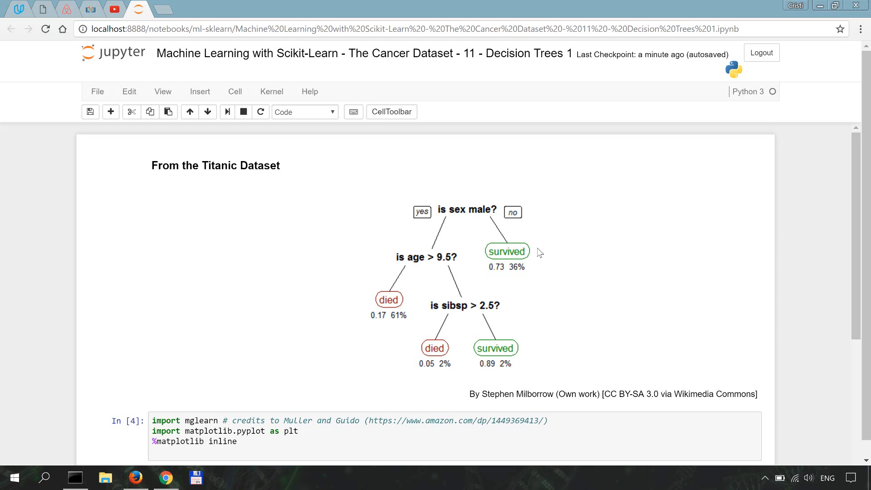
mouse_move(433, 232)
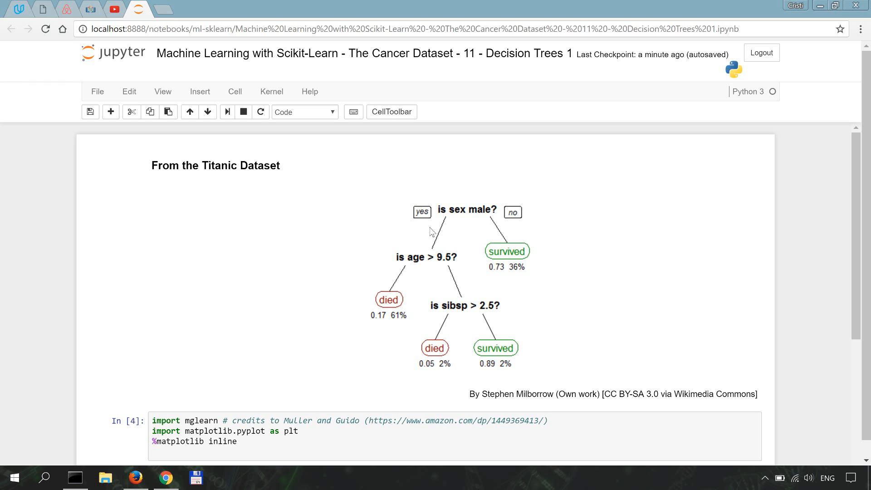
scroll("down", 3)
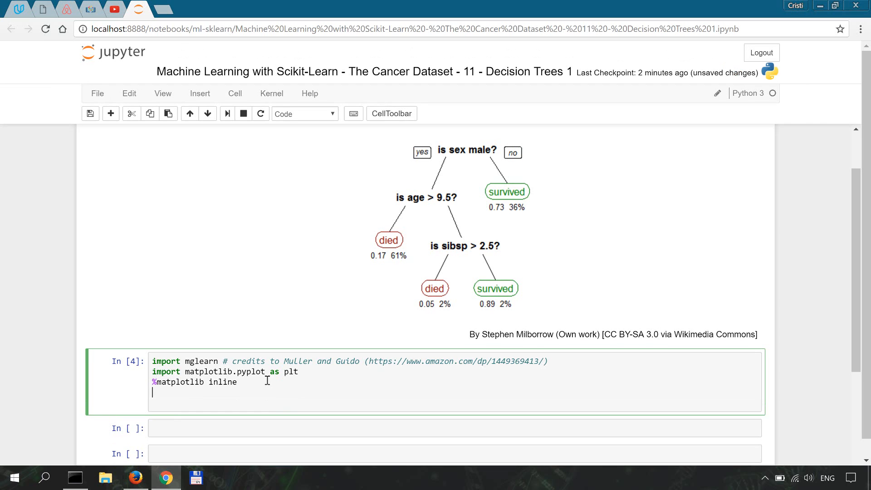
type("mg")
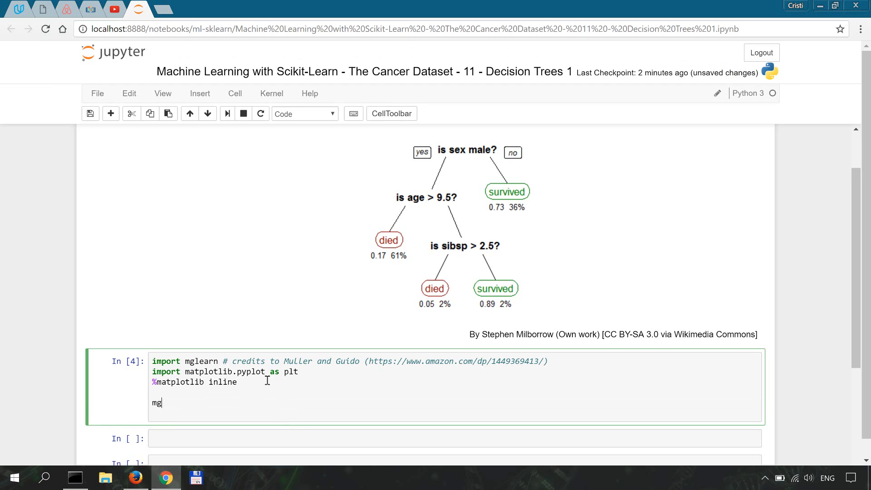
type("learn.")
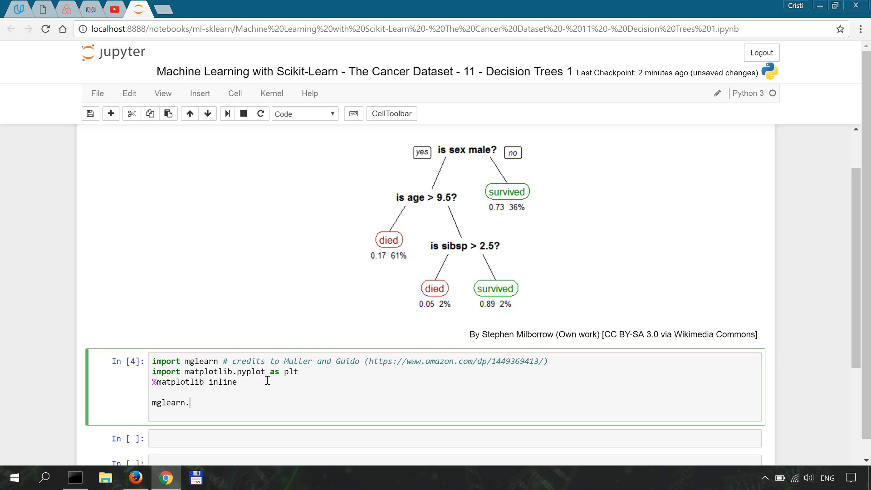
type("plots.p")
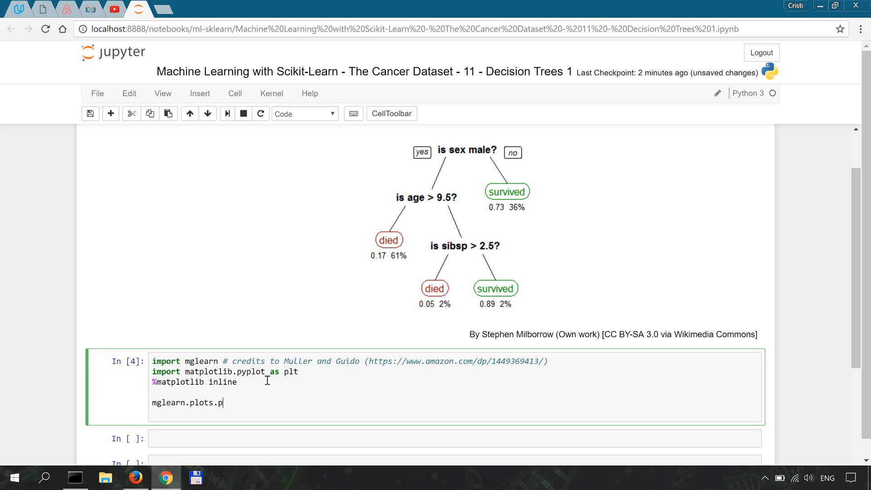
type("lot_tree_")
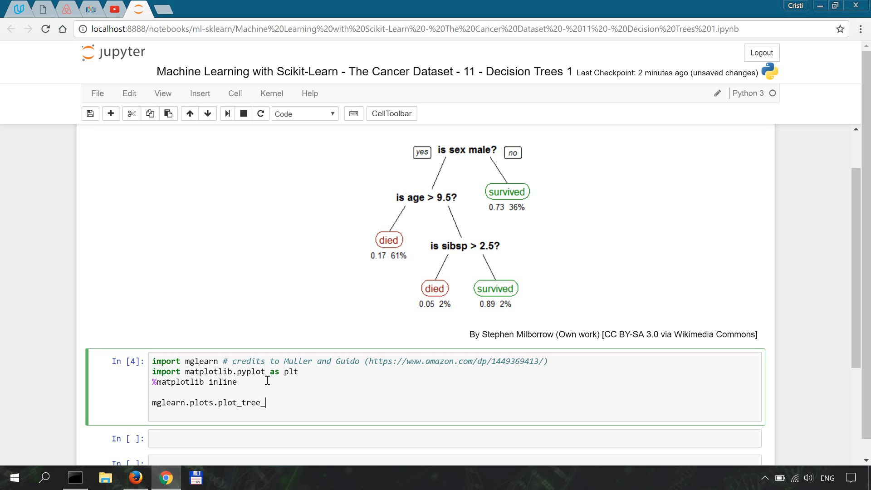
type("_not_mono")
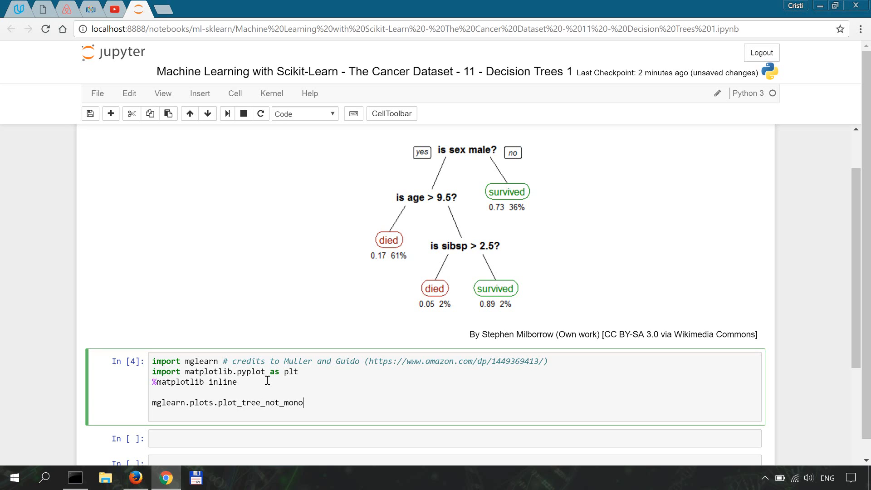
type("tone()")
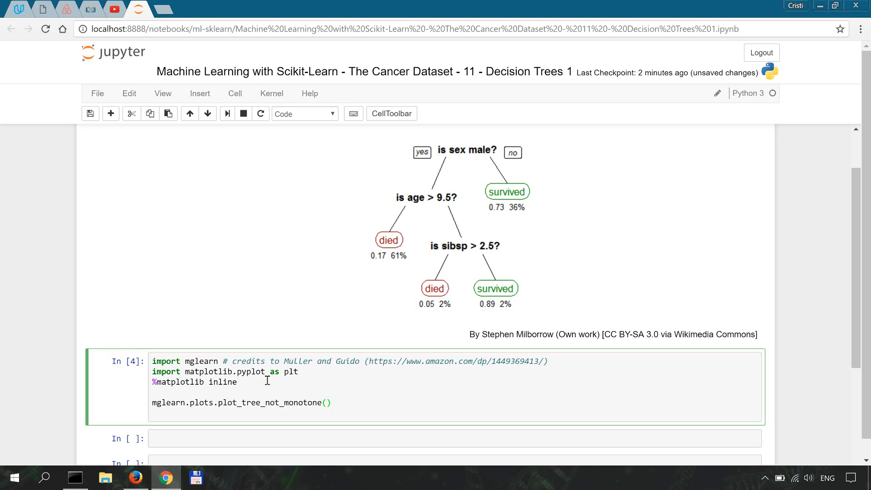
left_click(331, 402)
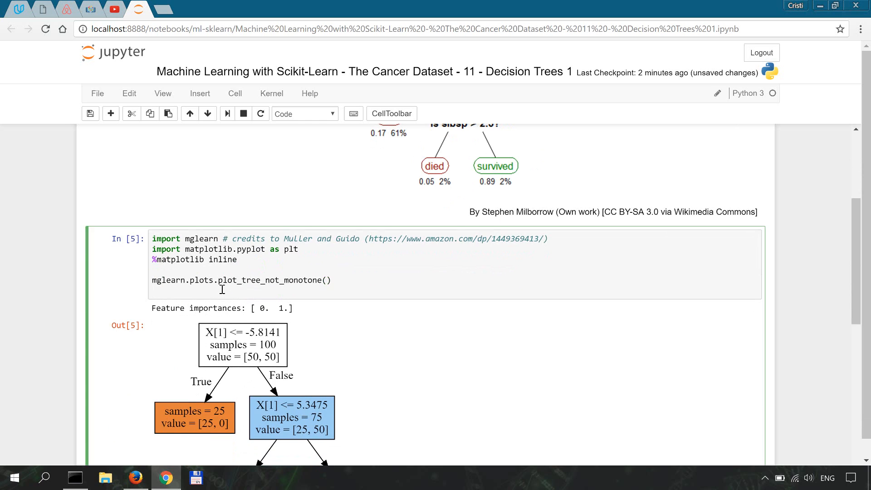
Scroll through the non-monotone tree output and its scatter plot
scroll("down", 3)
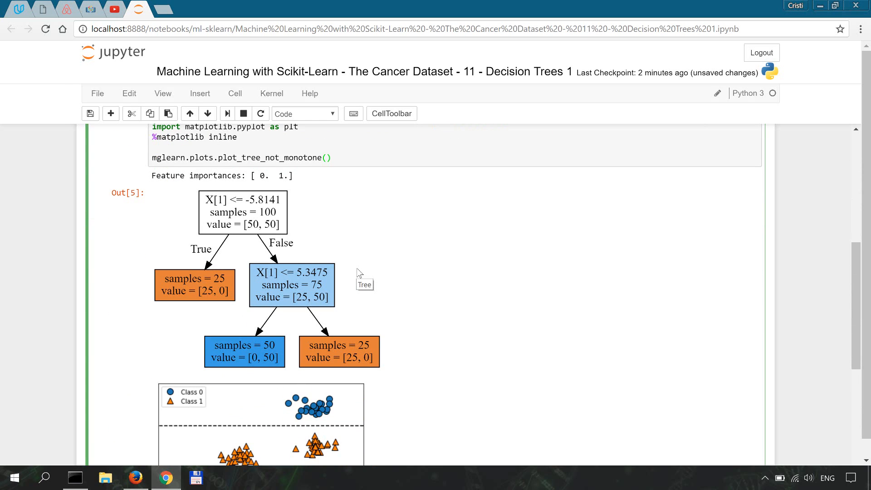
mouse_move(421, 294)
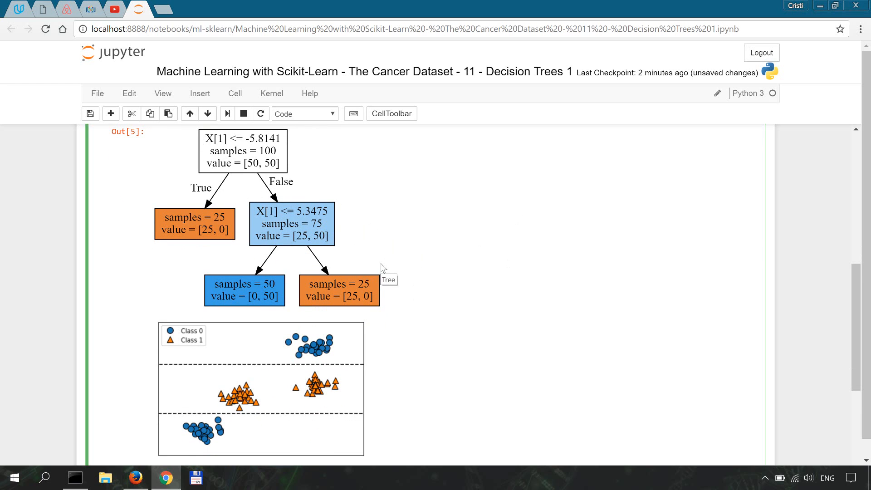
scroll("down", 3)
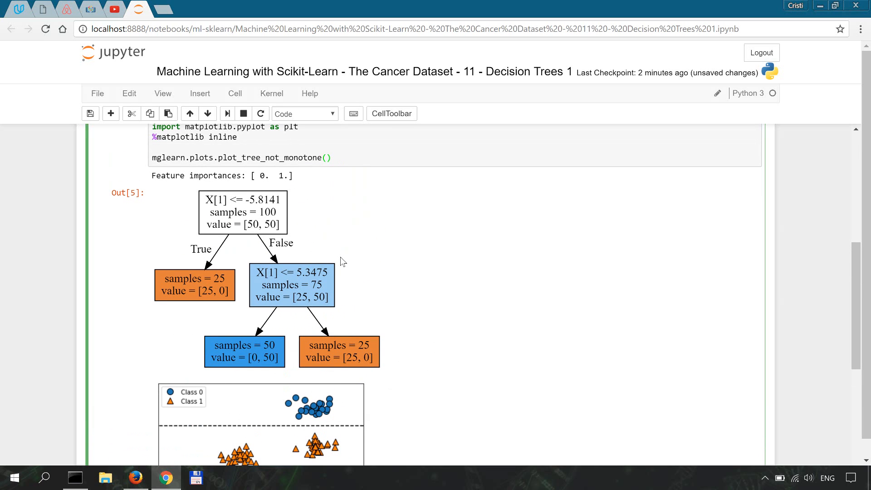
mouse_move(562, 333)
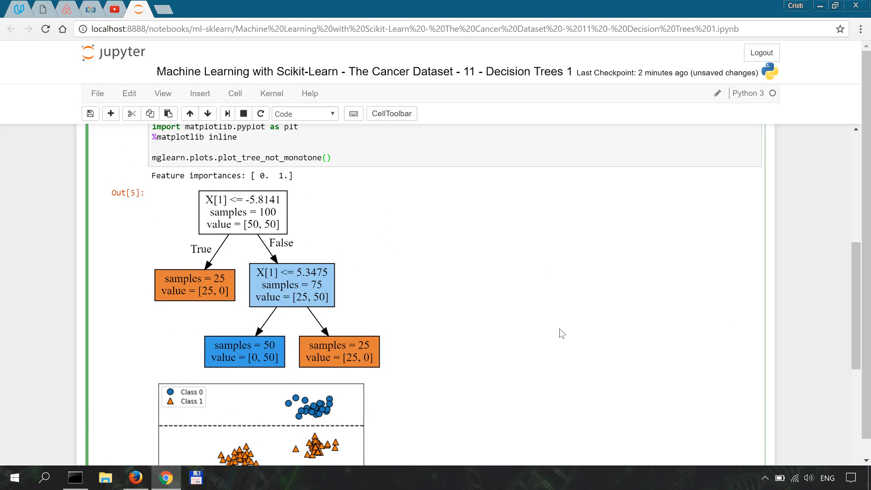
mouse_move(346, 276)
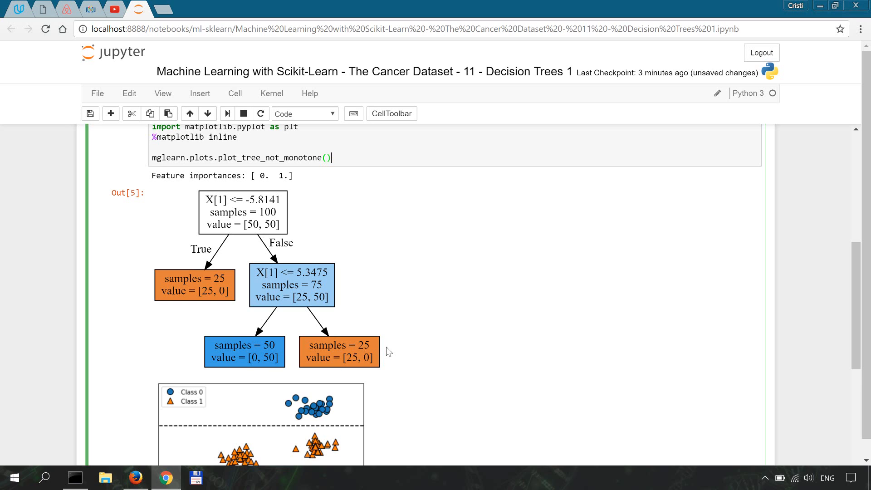
mouse_move(246, 196)
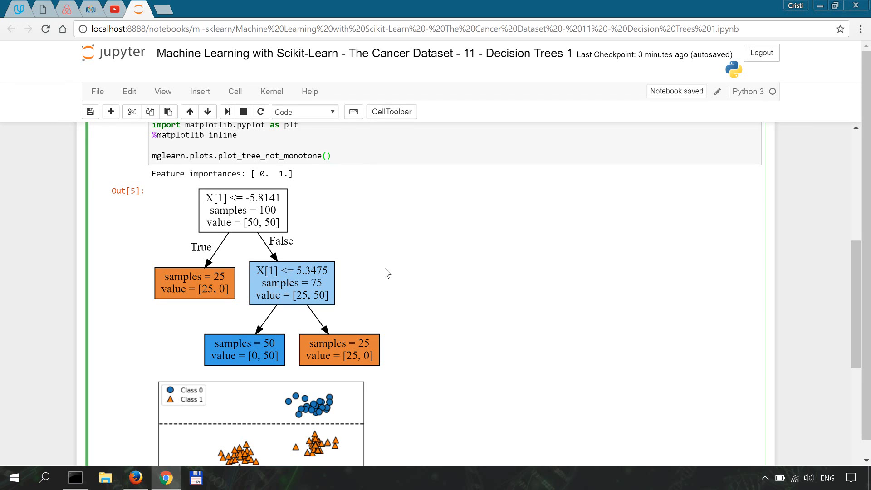
mouse_move(476, 267)
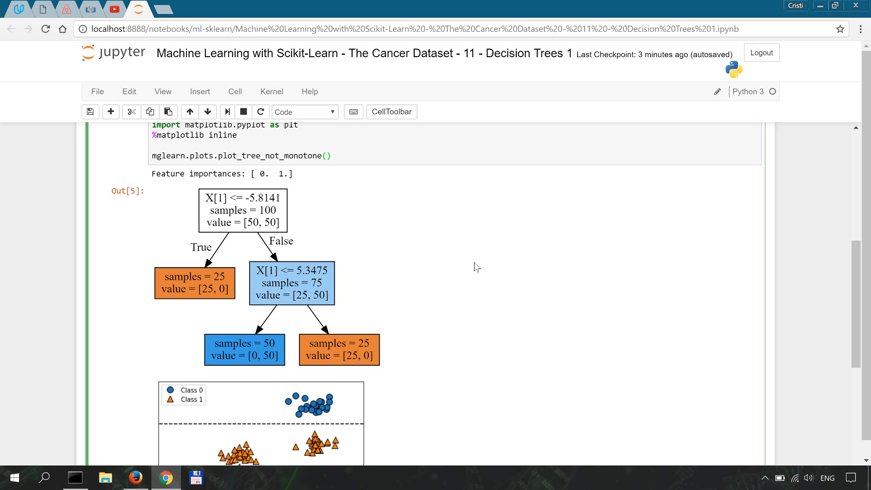
scroll("down", 3)
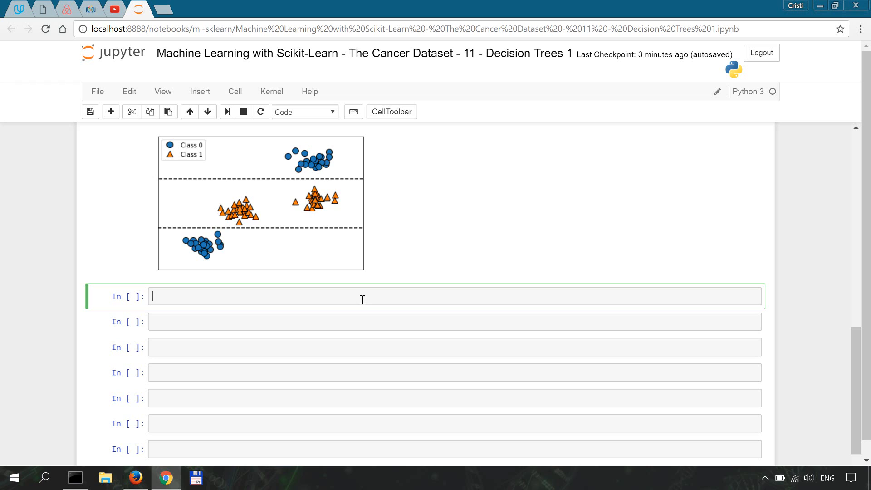
Import load_breast_cancer from sklearn.datasets and DecisionTreeClassifier from sklearn.tree
type("fro")
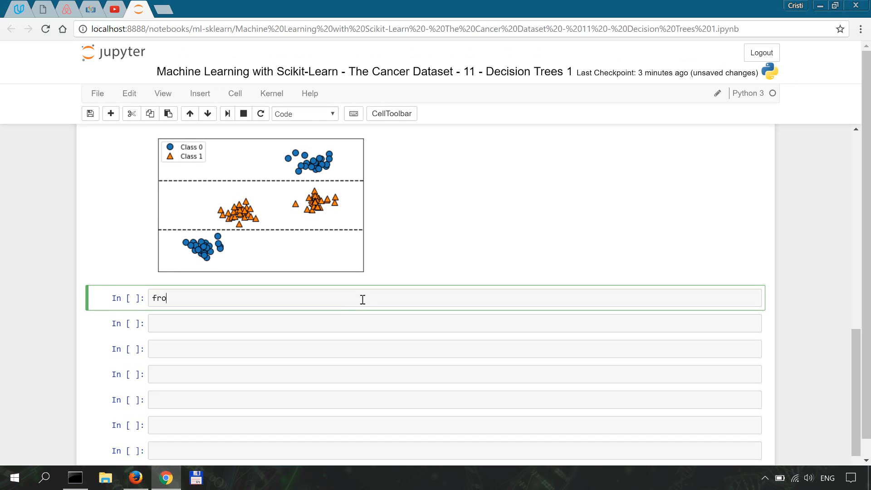
type("m")
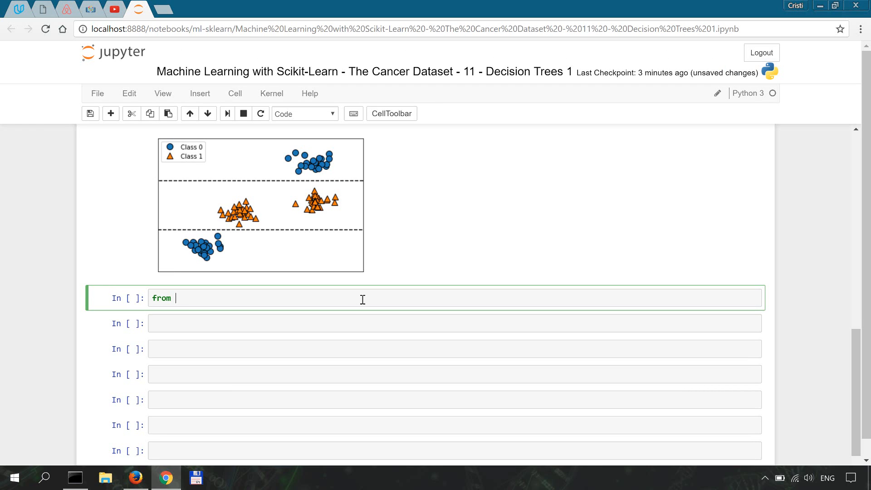
type("skl")
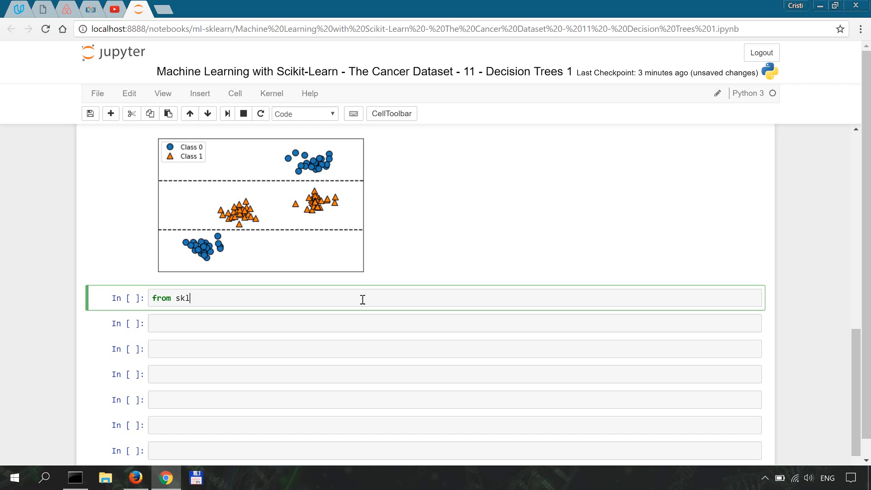
type("earn.")
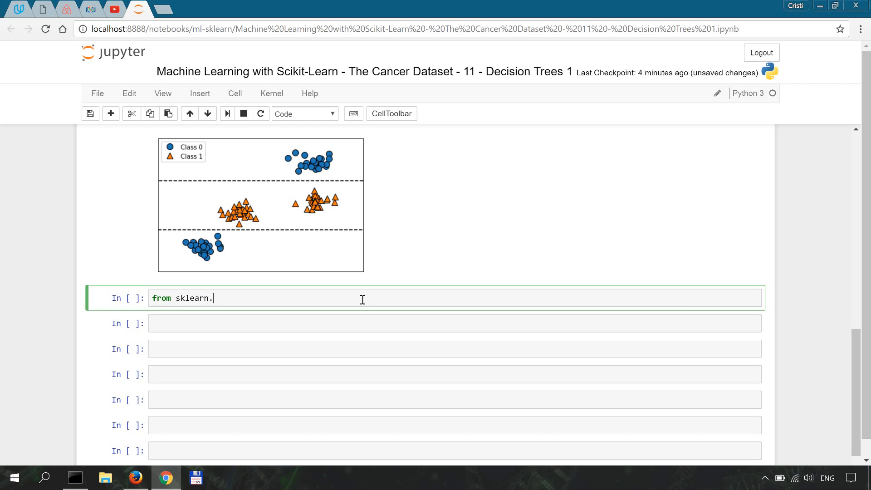
type("datasets imp")
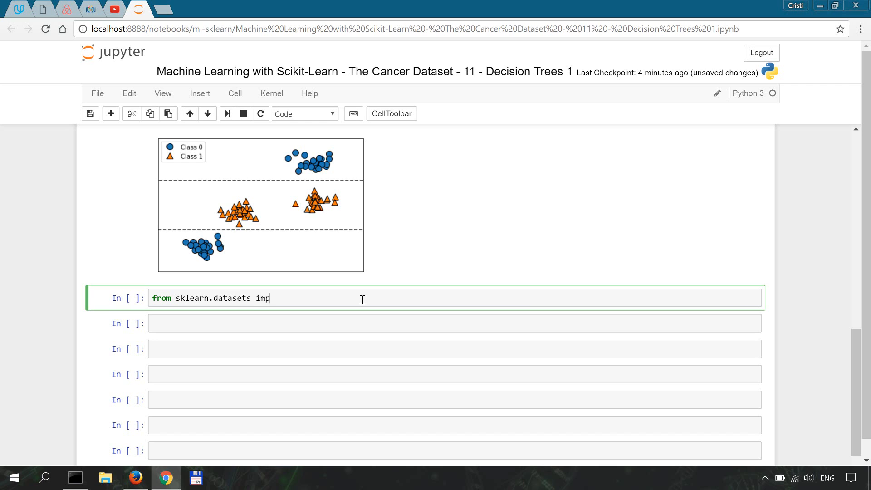
type("ort load_breast_cancer")
type("from")
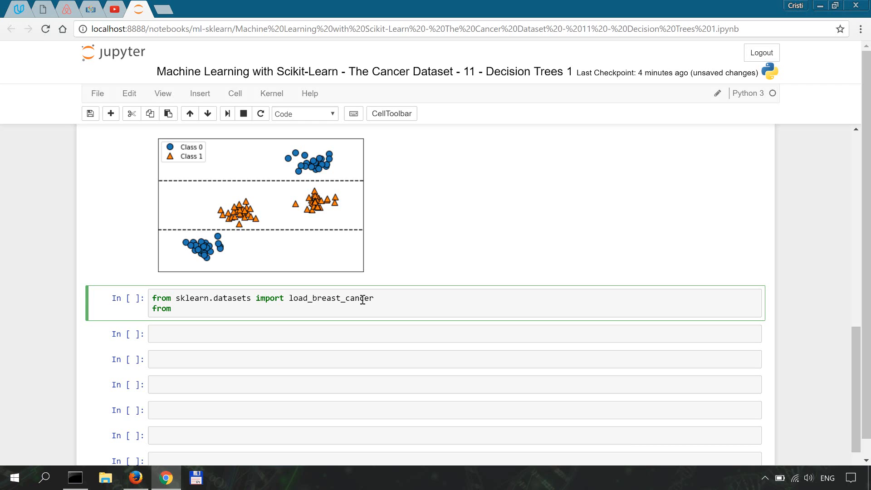
type("sklearn.tre")
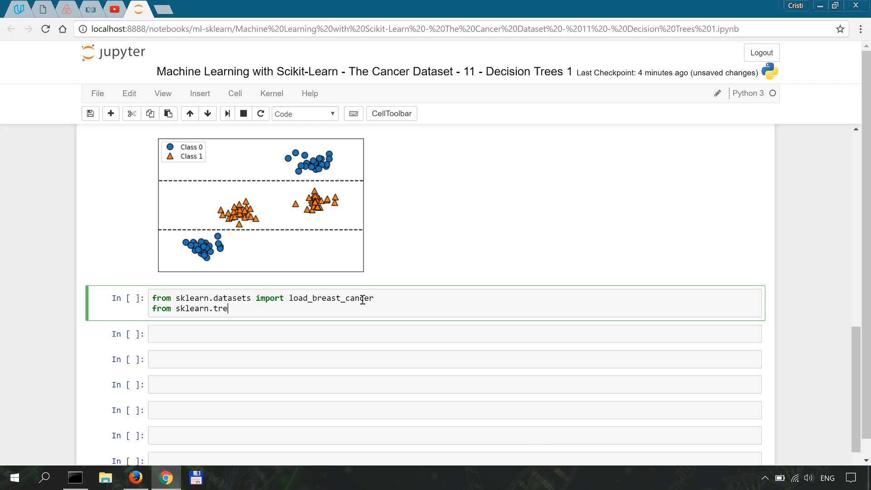
type("e import")
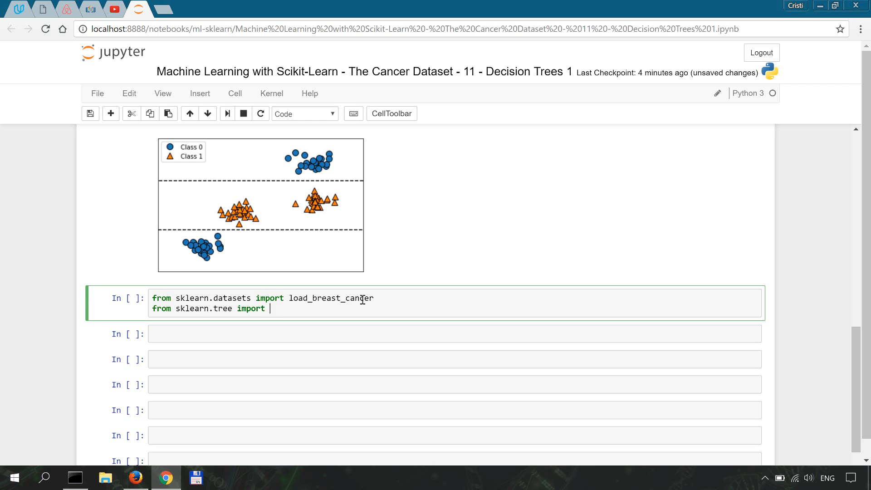
type("DecisionTree")
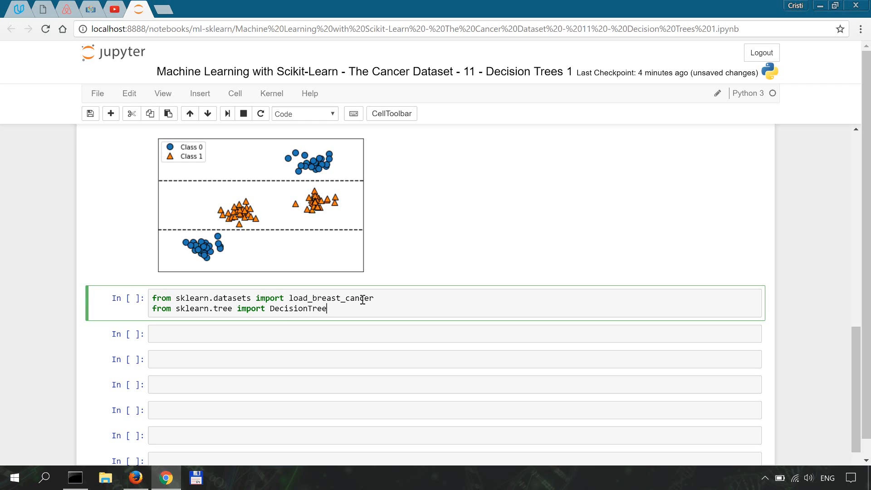
type("Classifier")
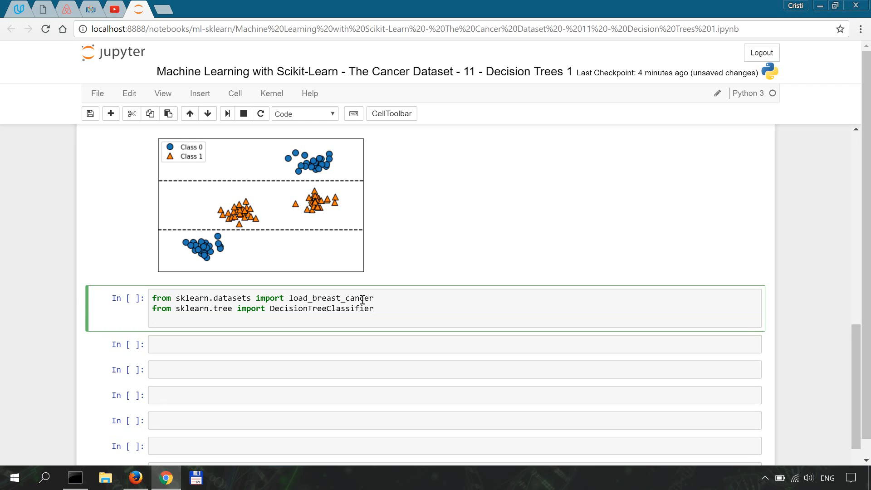
Import train_test_split from sklearn.model_selection
type("from sklea")
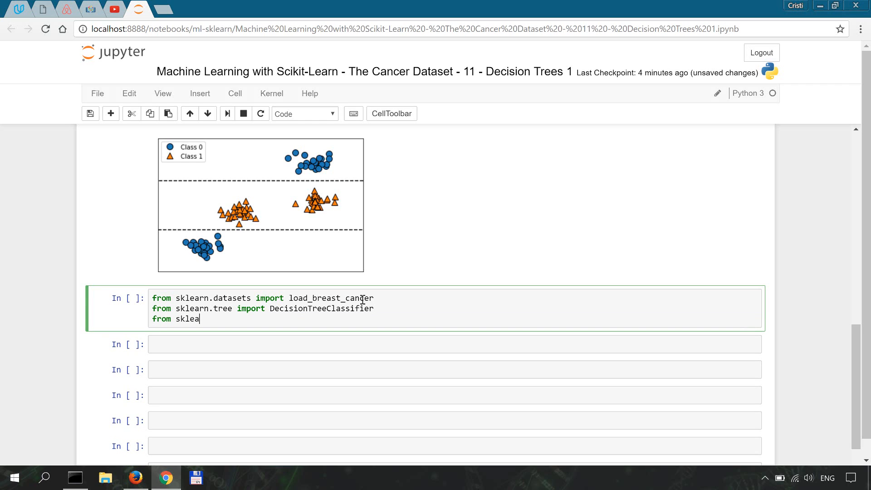
type("rn.model")
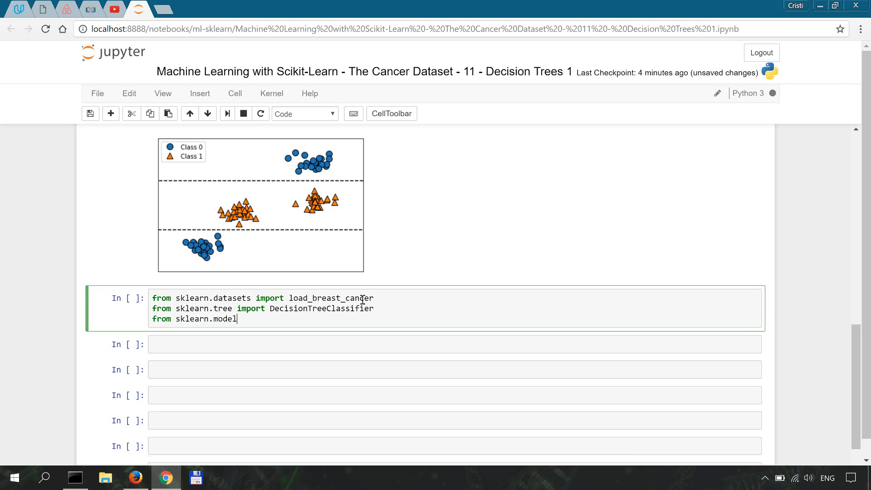
type("_selection")
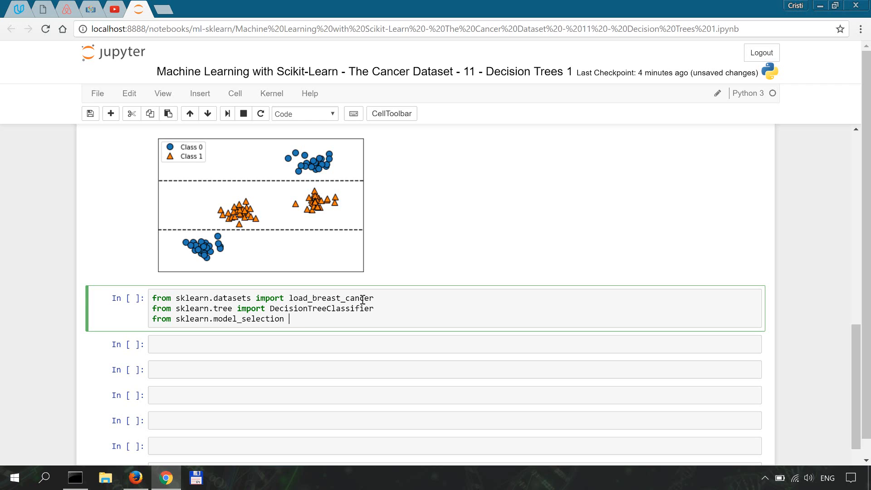
type("import train_test_split")
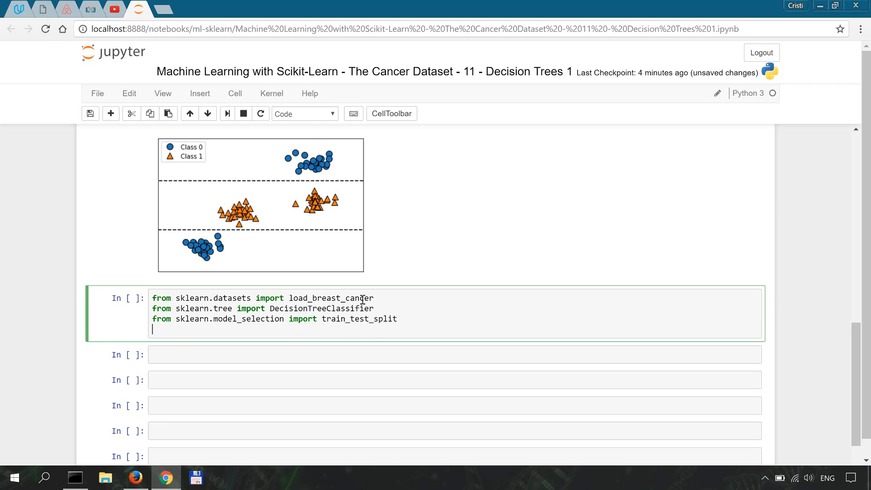
Assign cancer = load_breast_cancer()
type("cancer =")
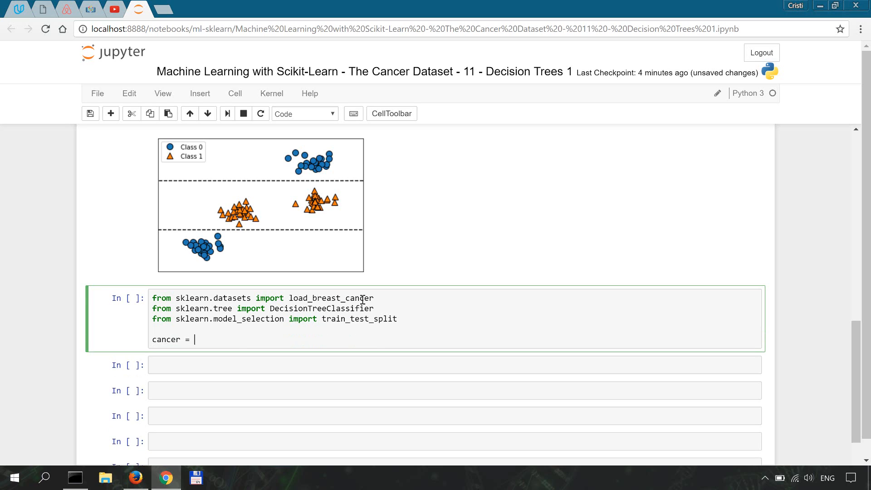
type("load")
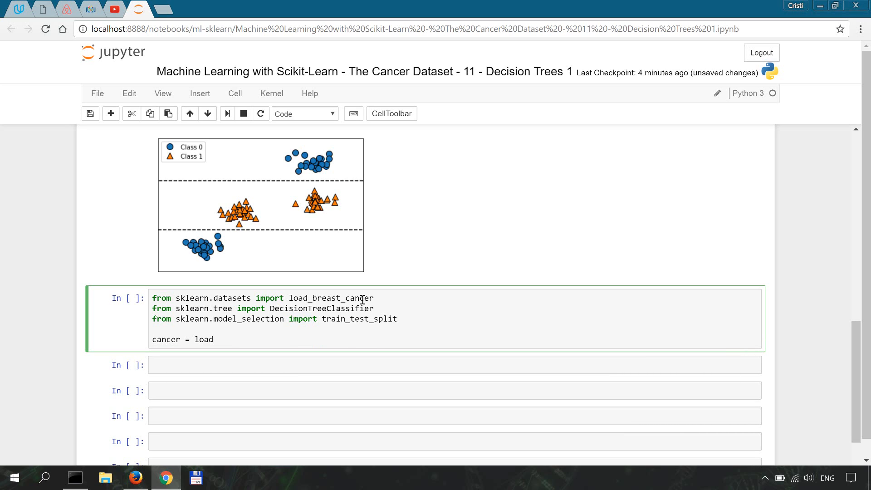
type("_breast_cancer()")
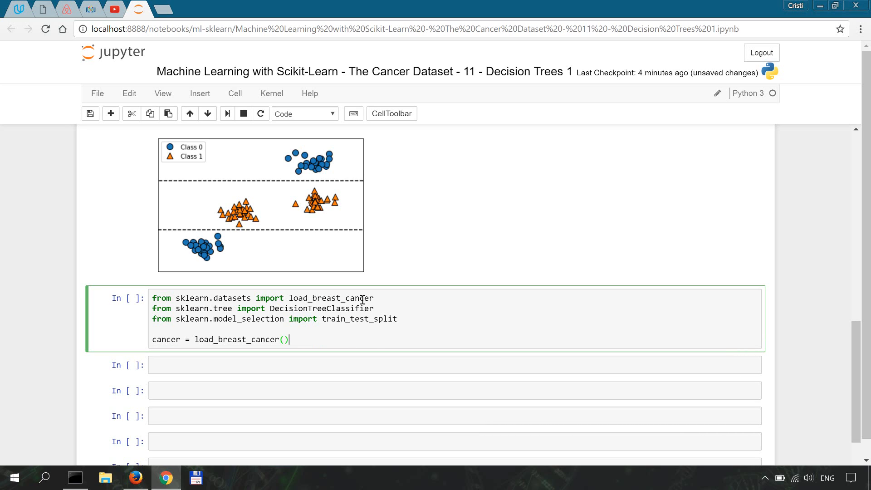
Split into X_train, X_test, y_train, y_test with train_test_split, stratify=cancer.target and random_state=42
type("X")
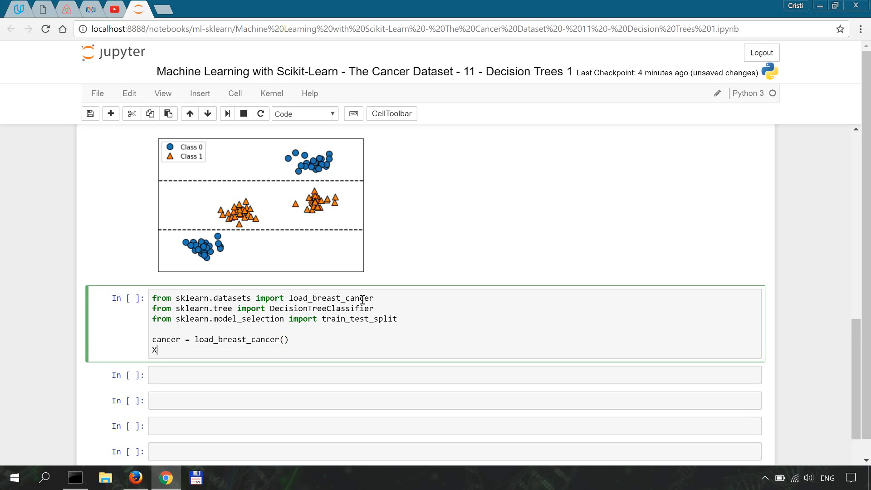
type("_train,")
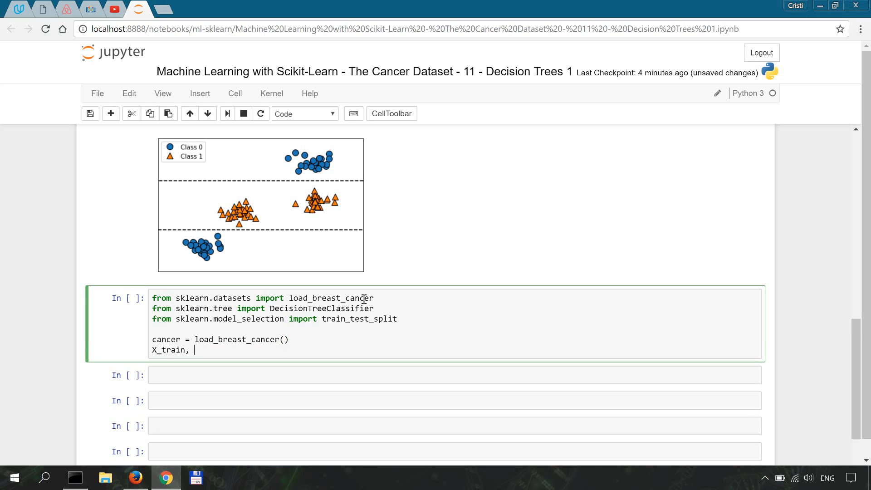
type("X_test,")
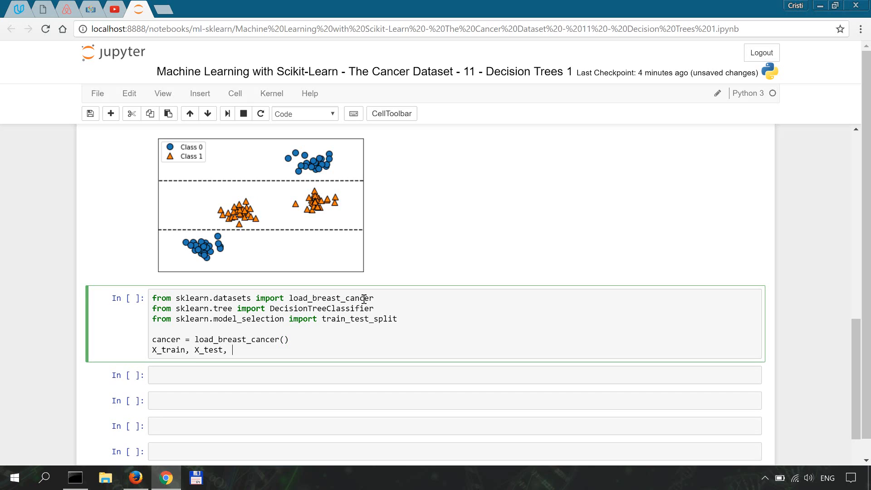
type("y_t")
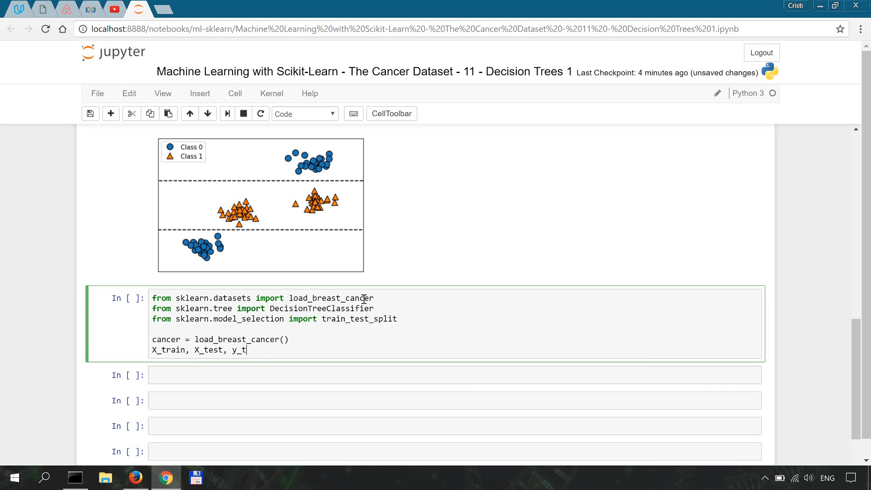
type("rain, y_")
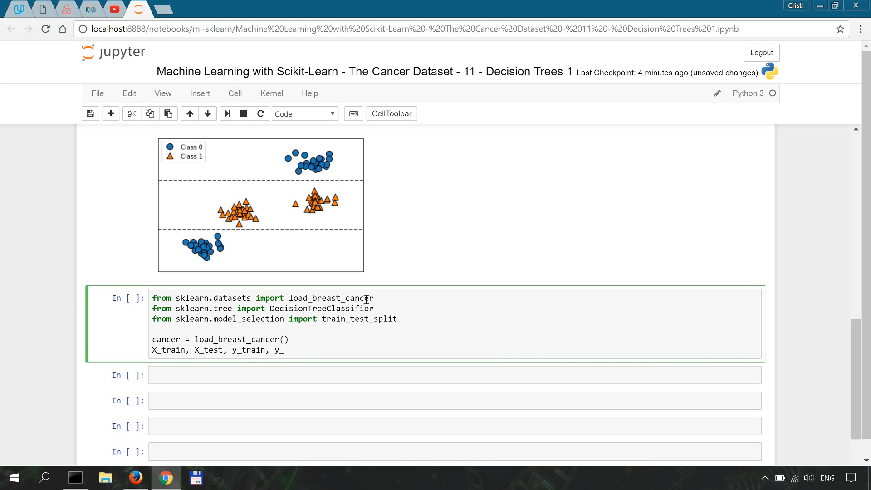
type("test = train_test_split")
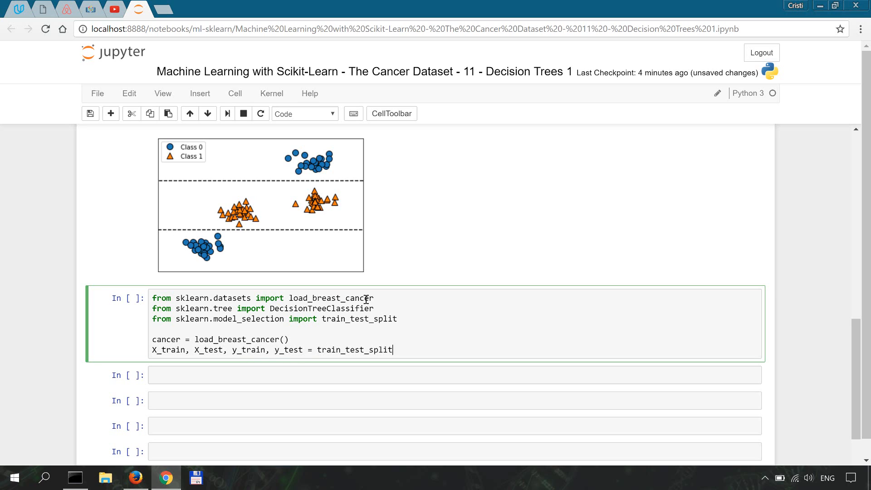
type("(cancer.data, cancer")
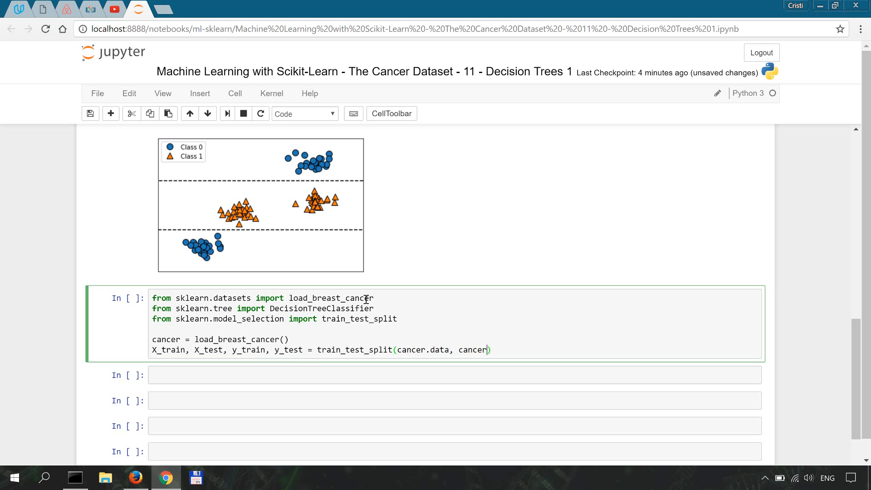
type(".target,")
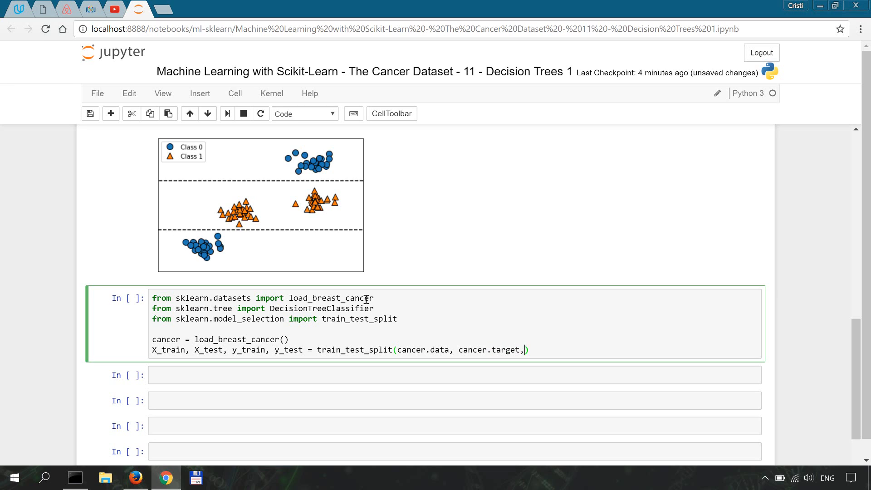
type("stratif")
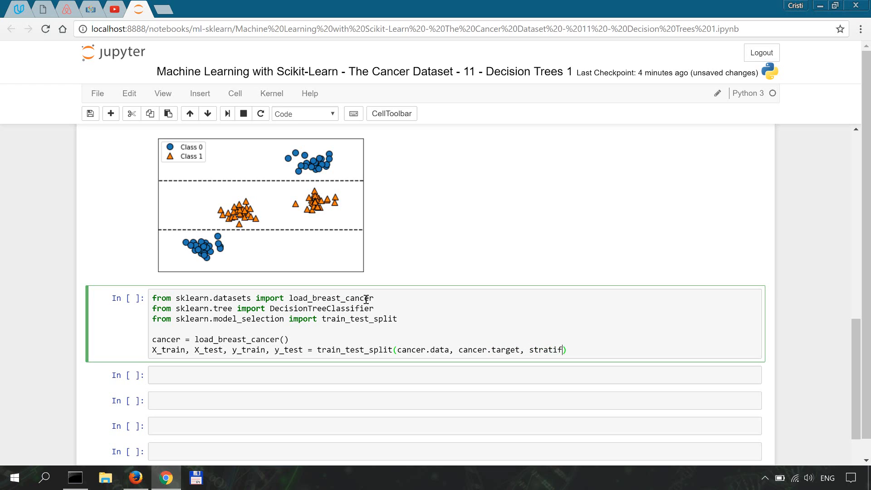
type("y=cance")
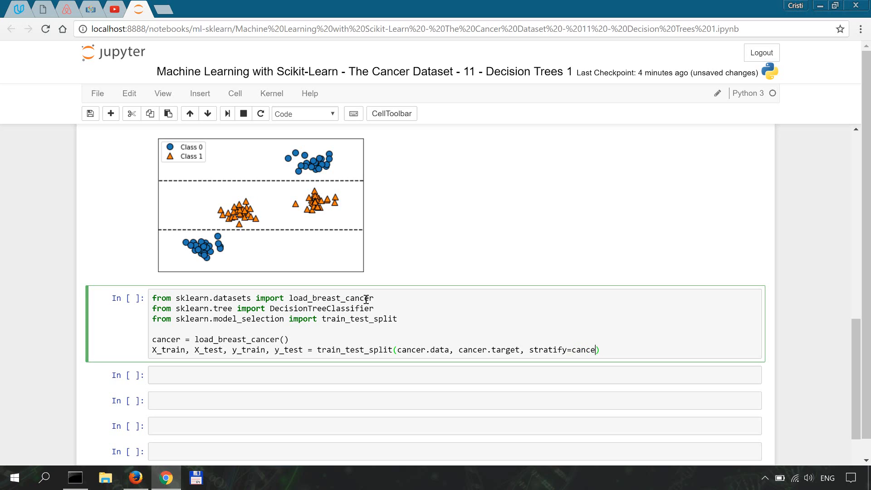
type(".target, random_state=42")
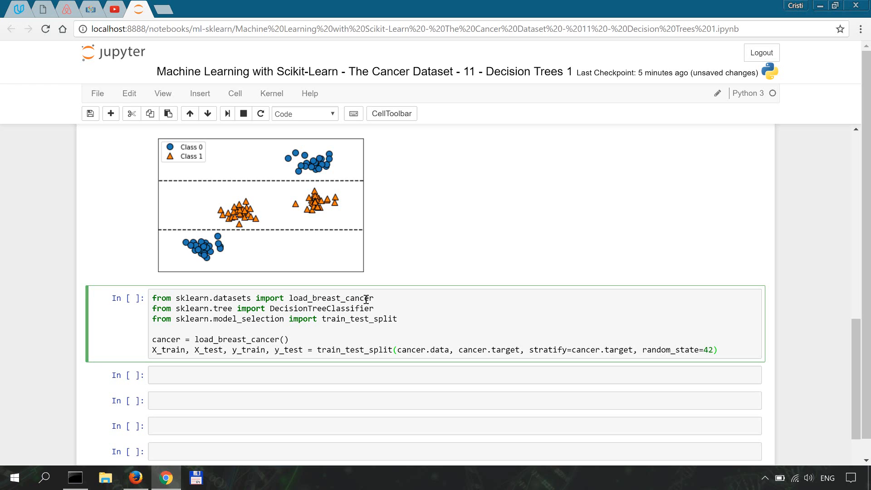
type("tree =")
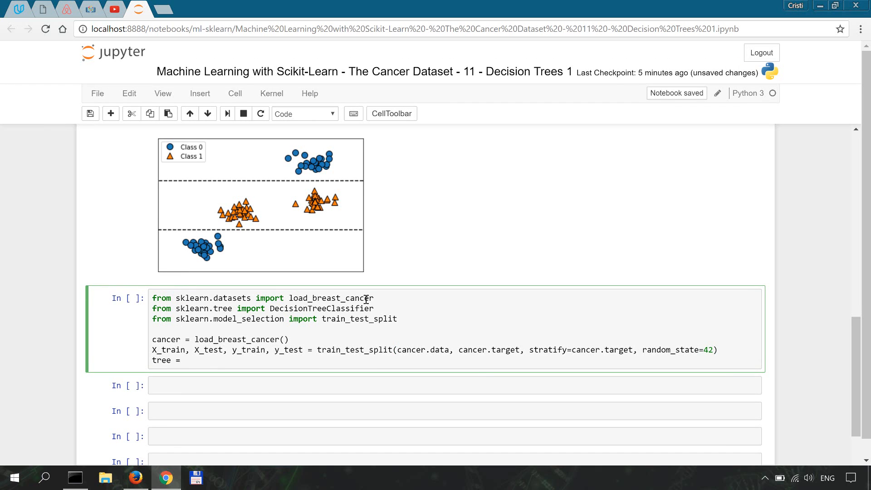
Set tree = DecisionTreeClassifier(random_state=0)
type("Deci")
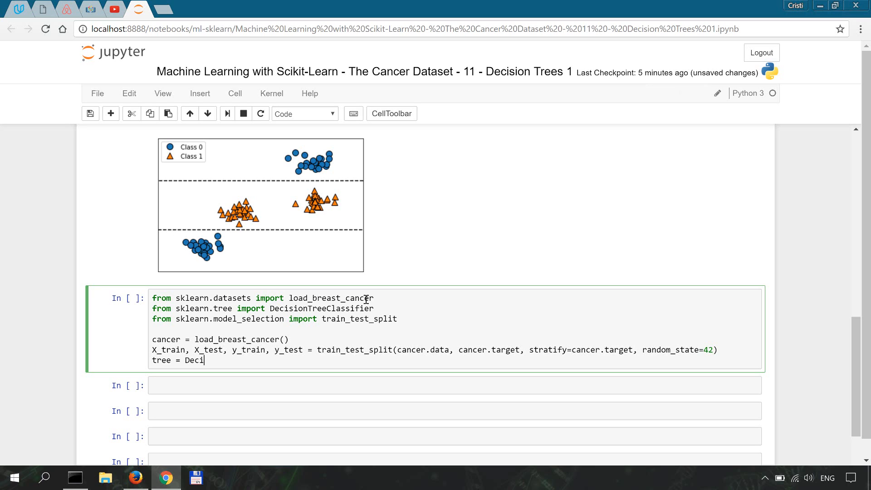
type("sionTreeClassifier(random_")
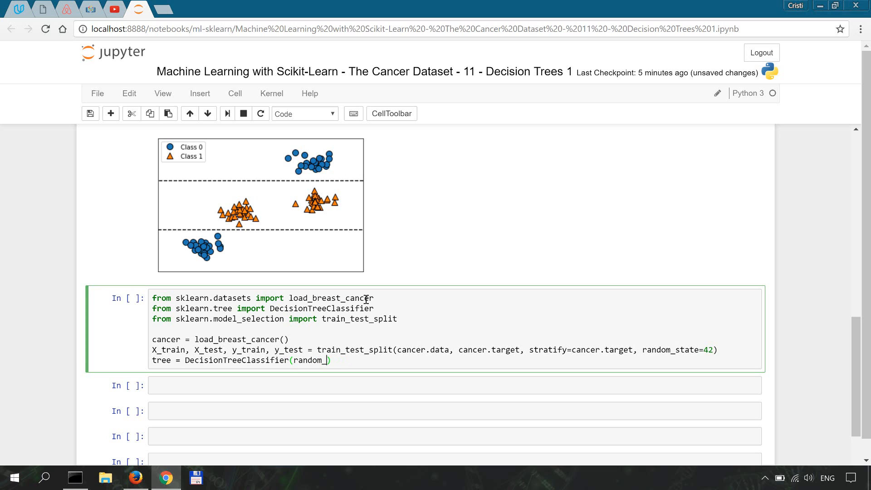
type("state=0)")
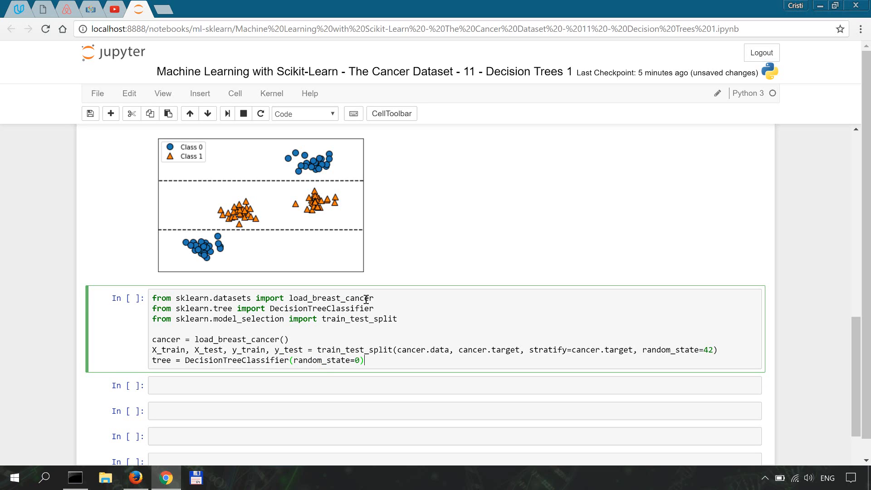
Fit the tree with tree.fit(X_train, y_train)
type("tree")
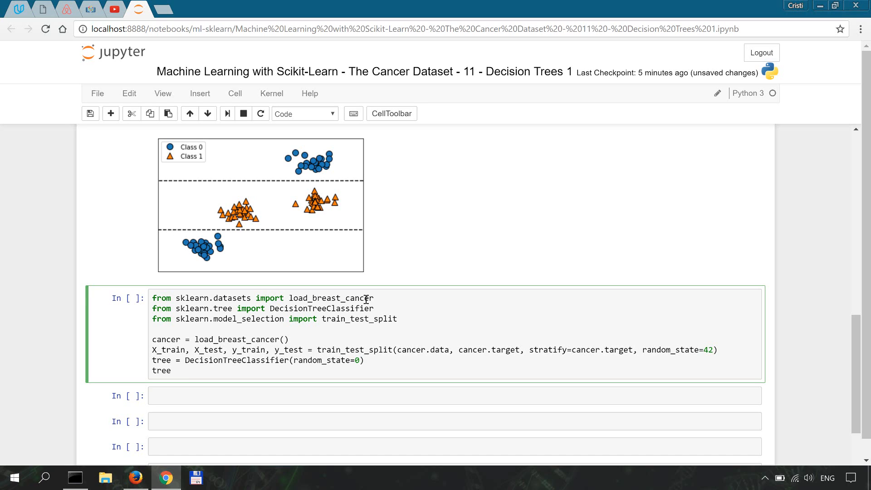
type(".")
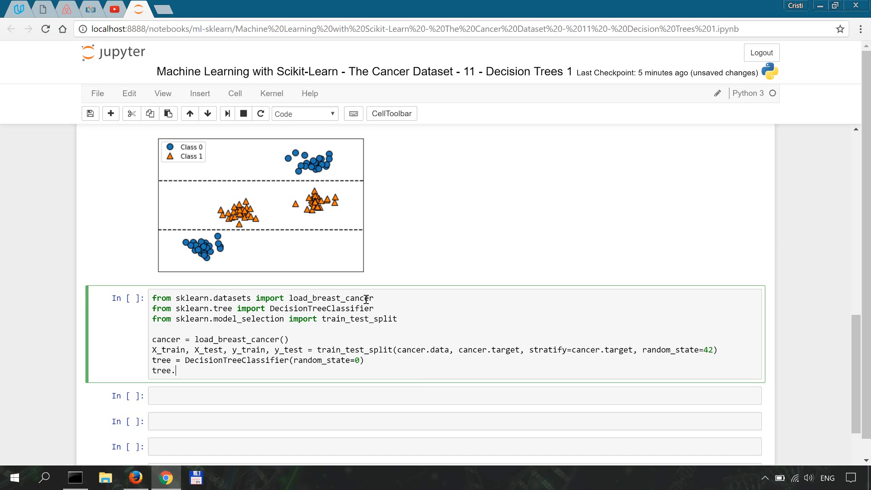
type("fit()")
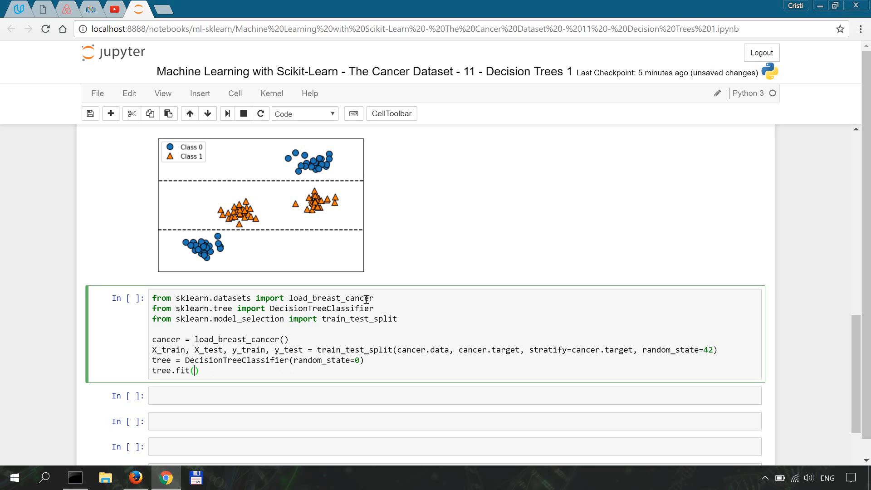
type("X_trai")
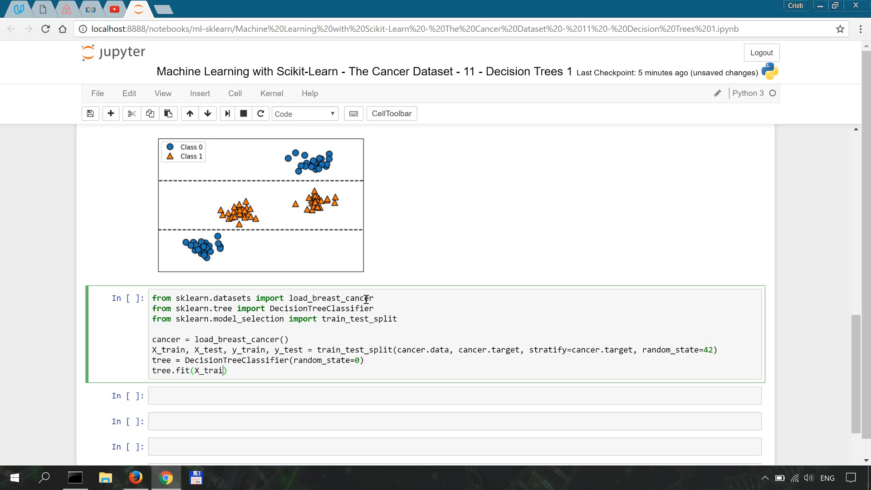
type(", y_")
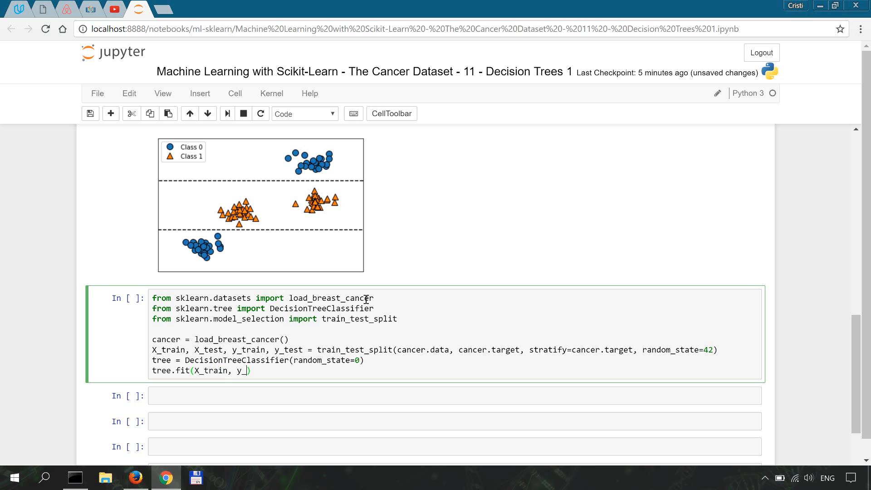
type("train)")
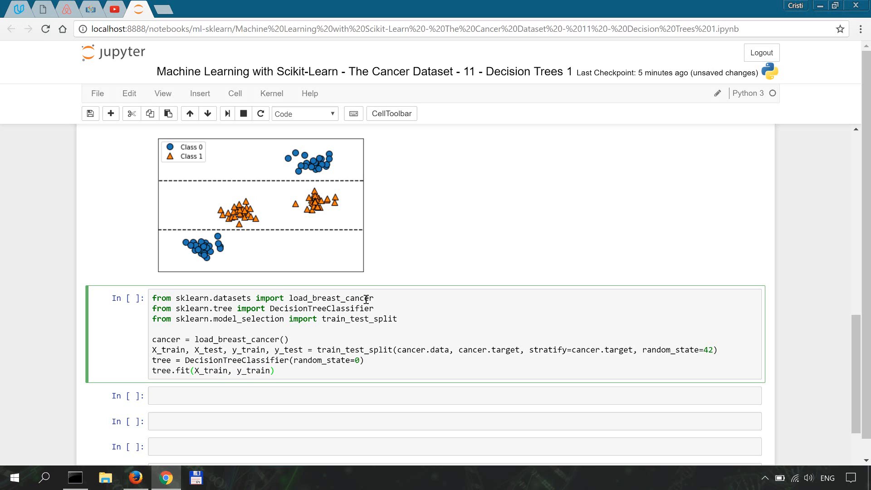
Print 'Accuracy on the training subset: {:.3f}' formatted with tree.score(X_train, y_train)
type("pri")
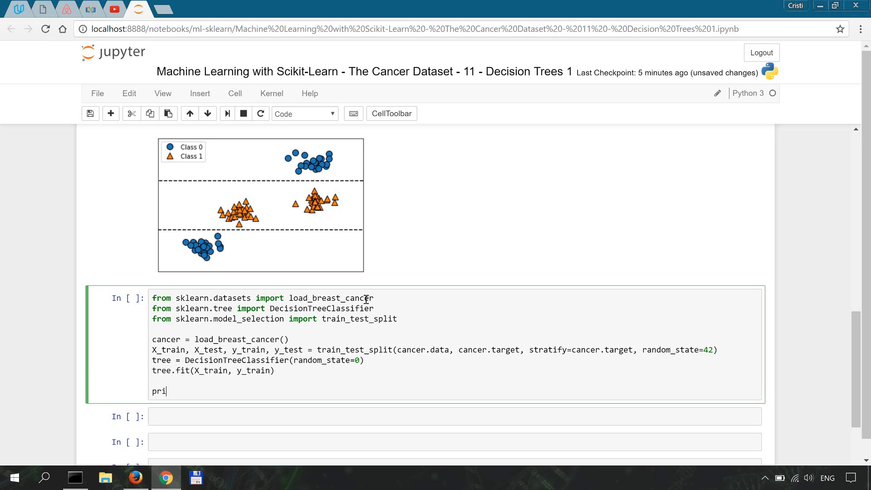
type("nt('Accura')")
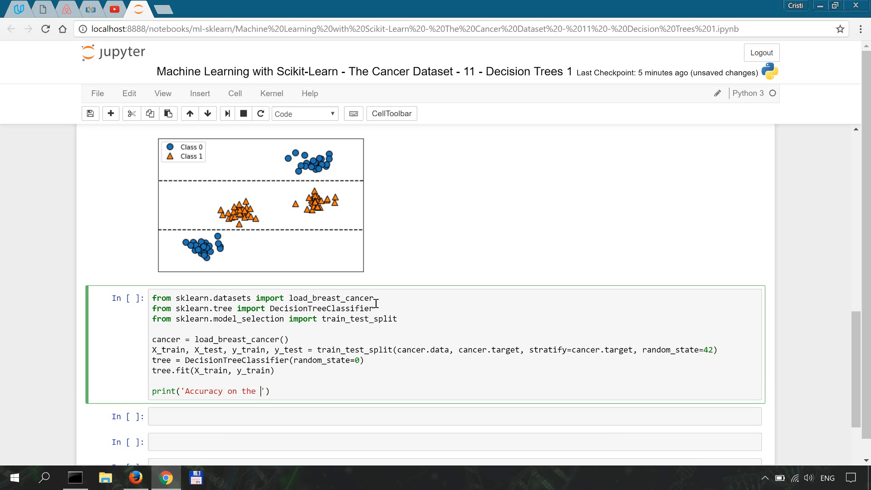
type("training subs")
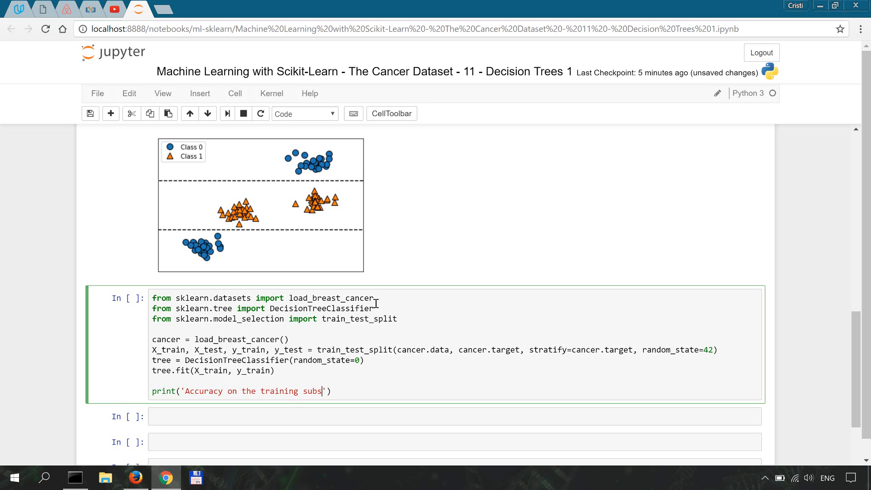
type("et")
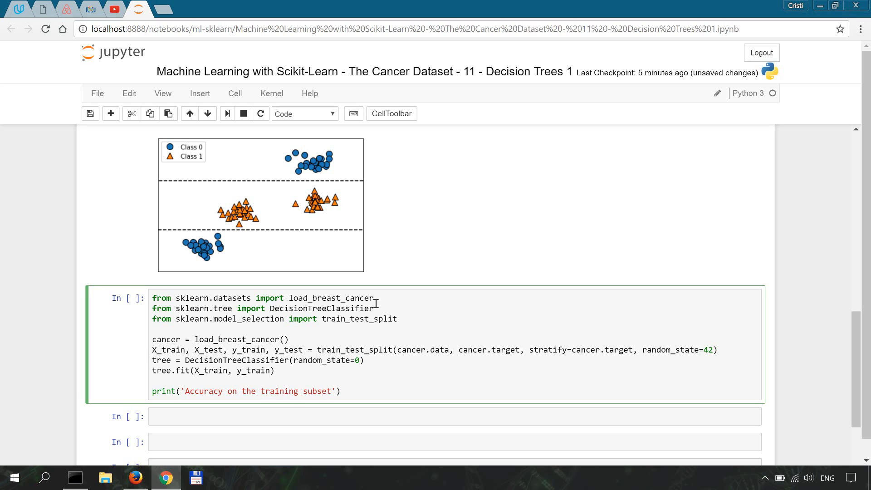
type("{:}")
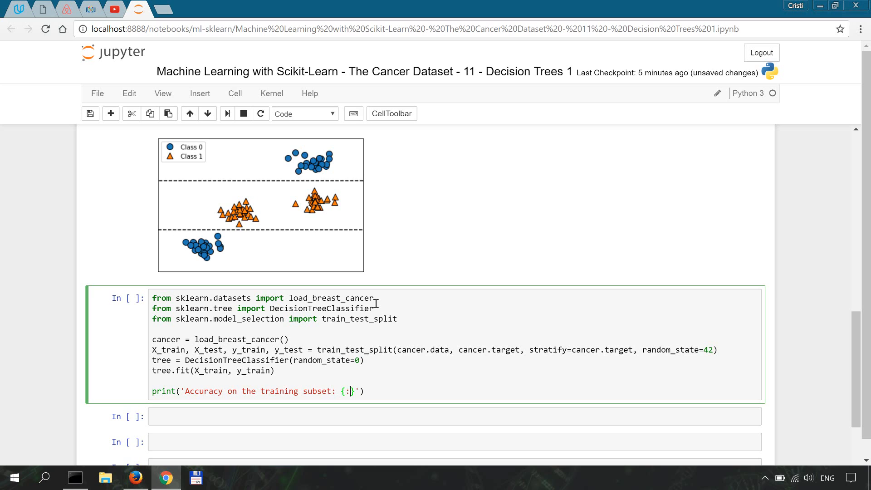
type(".")
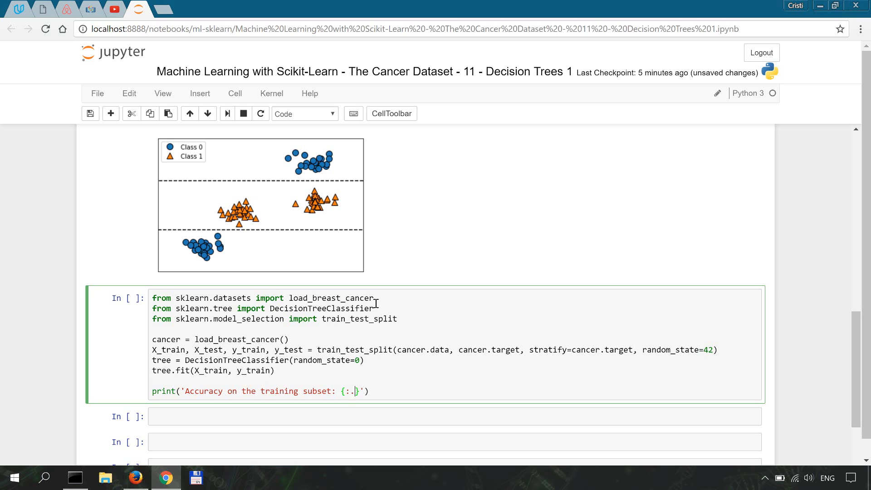
type("3f")
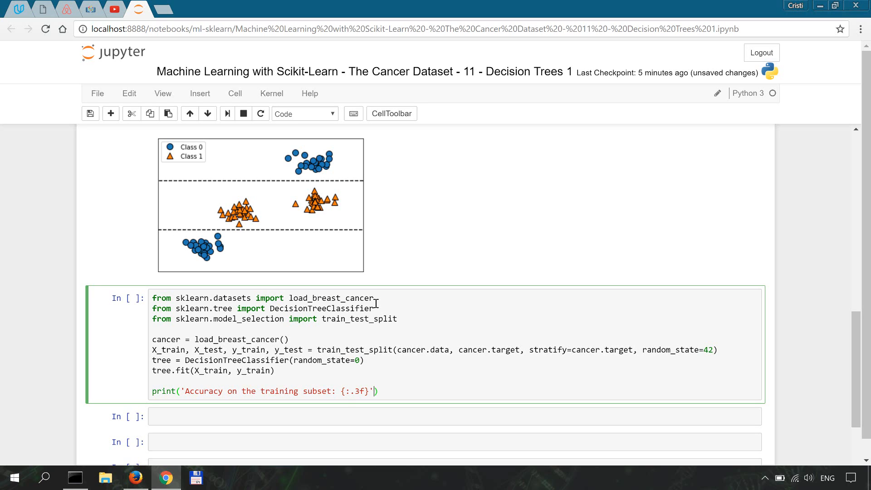
type(".format(tree.a")
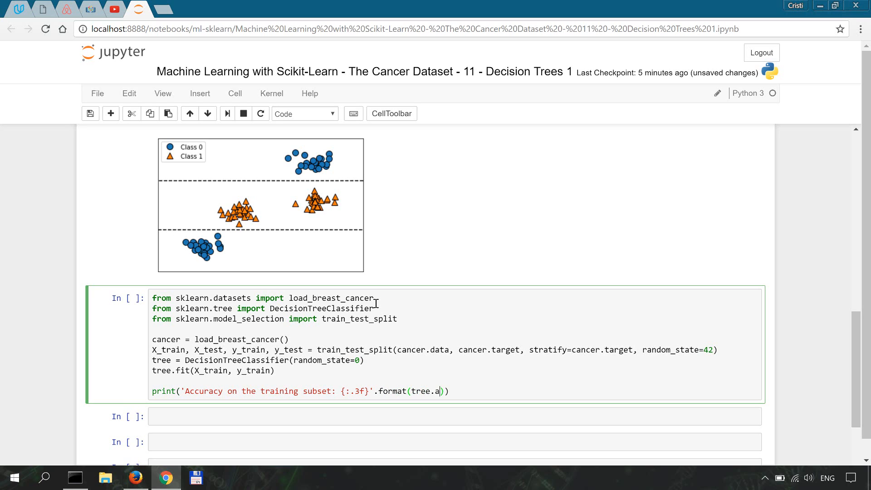
type("core(X_train, y_train")
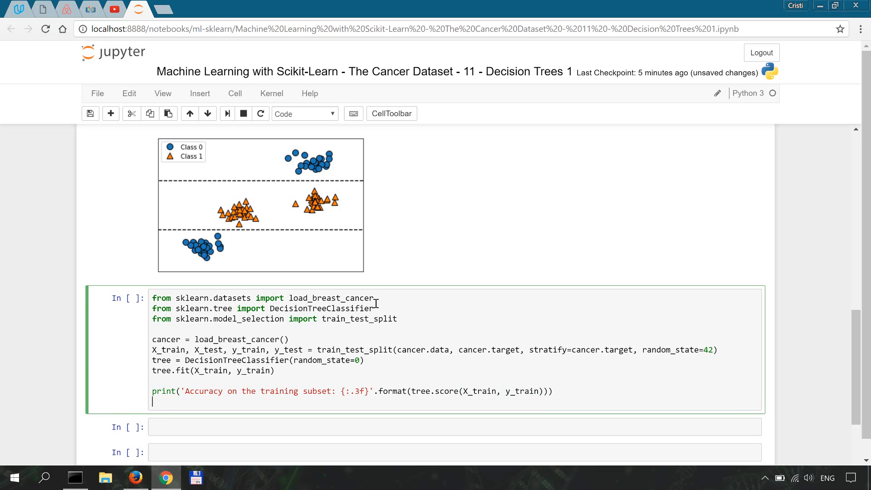
Print 'Accuracy on the test subset: {:.3f}' formatted with tree.score(X_test, y_test)
type("print('A')")
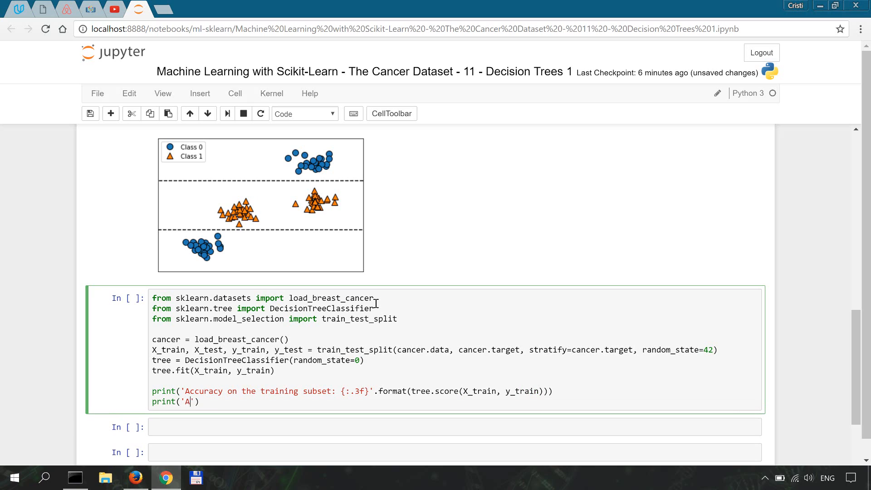
type("ccuracy")
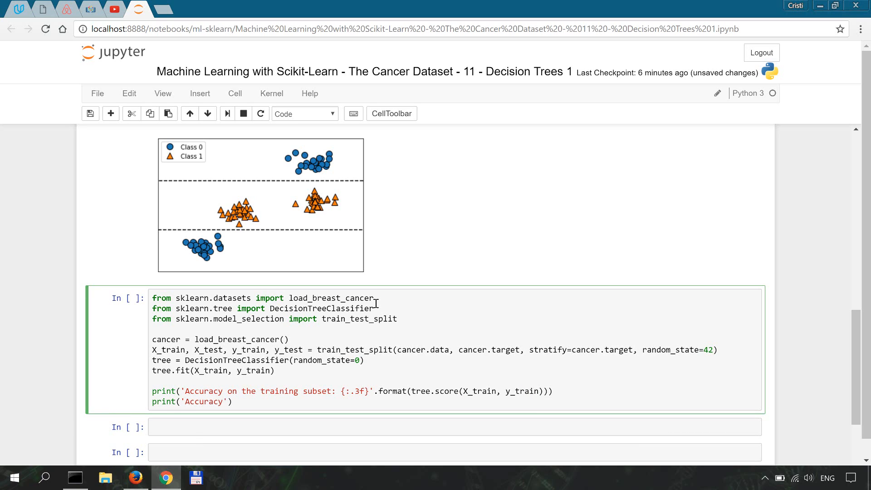
type("on the test subset: {")
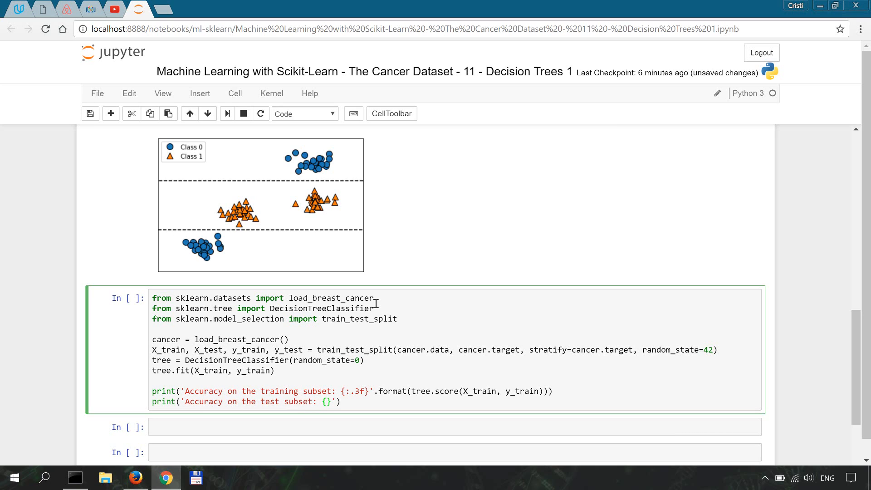
type(":")
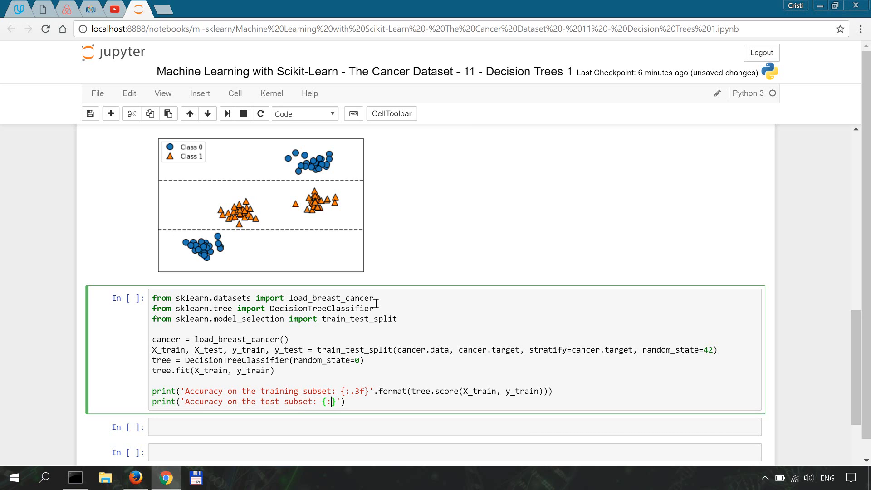
type(".3f}'.")
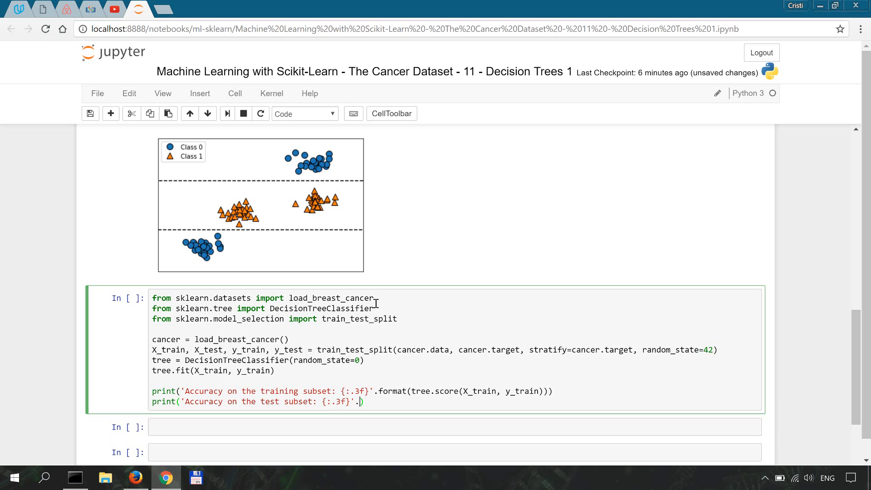
type(".format(tree.score")
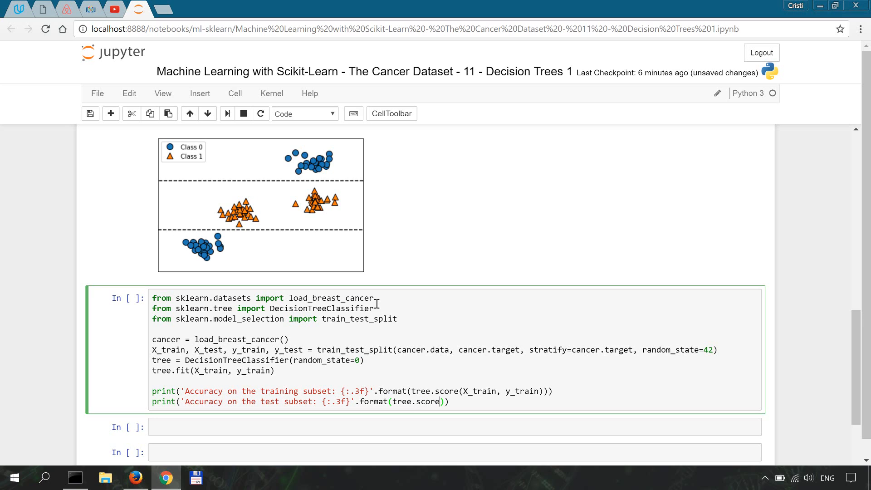
type("X_te")
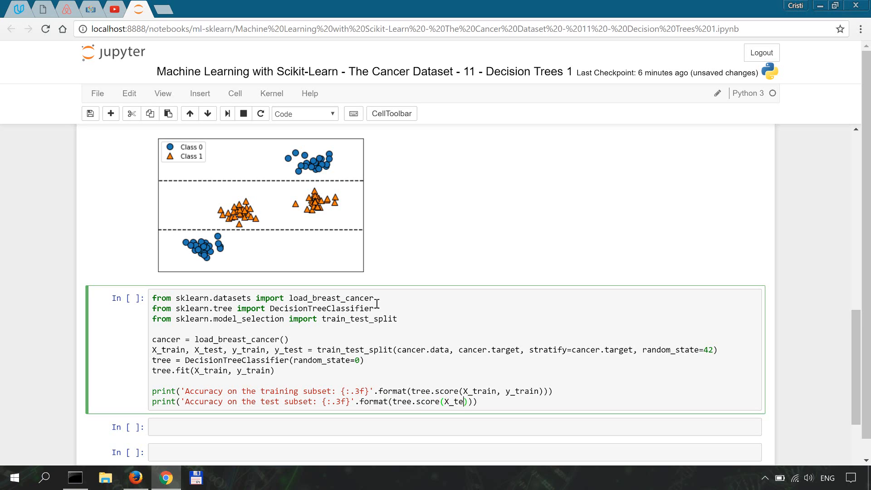
type("st, y_tes")
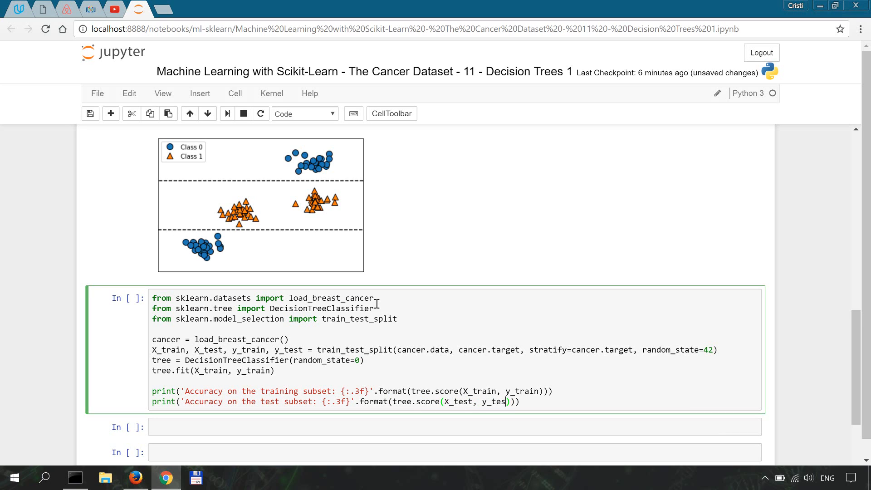
type("t)")
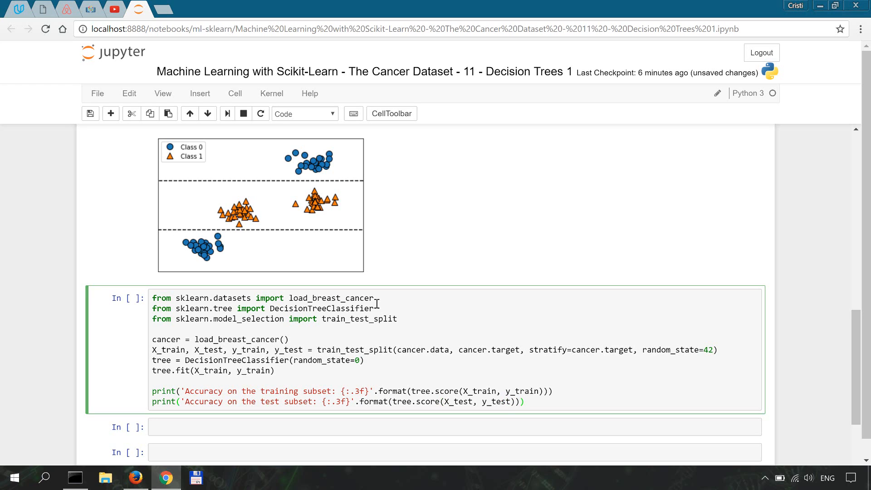